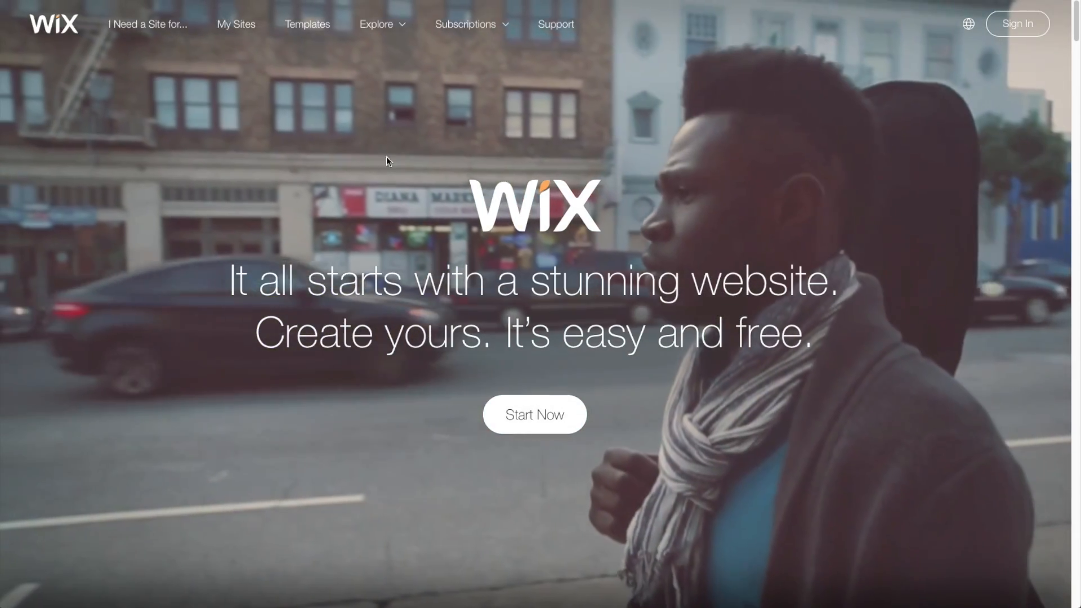
- Browse the Wix homepage and go to the Templates gallery
scroll("down", 3)
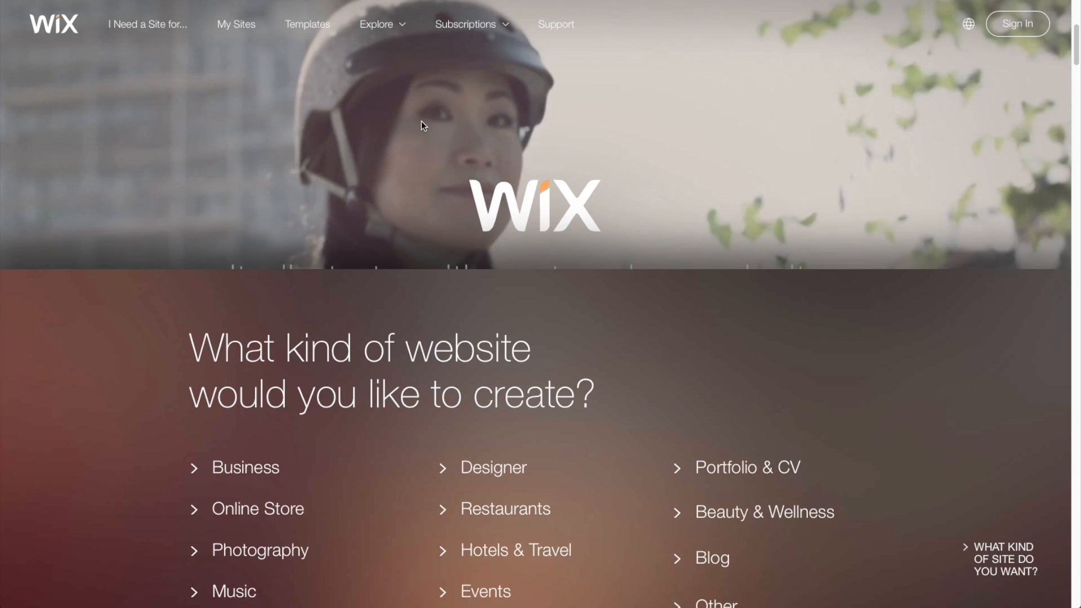
scroll("down", 3)
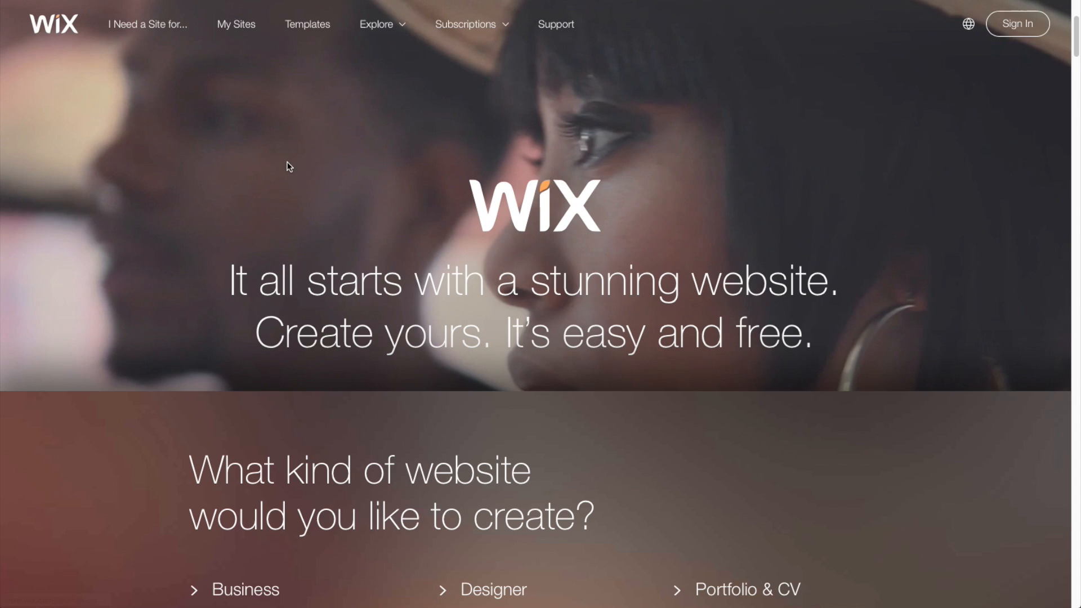
left_click(306, 24)
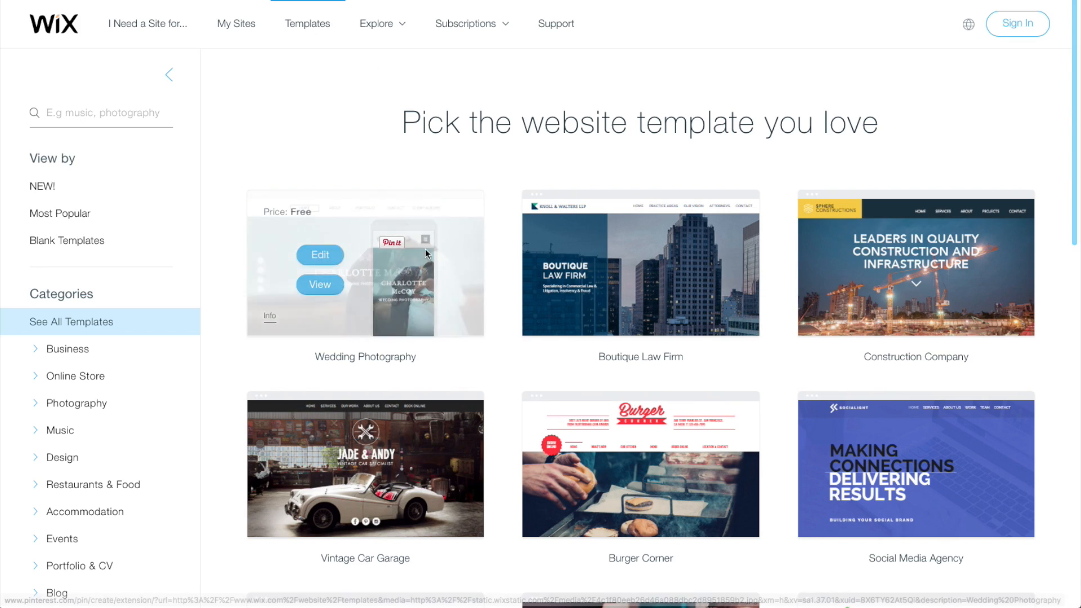
- Move to page 2 of the template gallery, led by Interior Design Portfolio
scroll("down", 3)
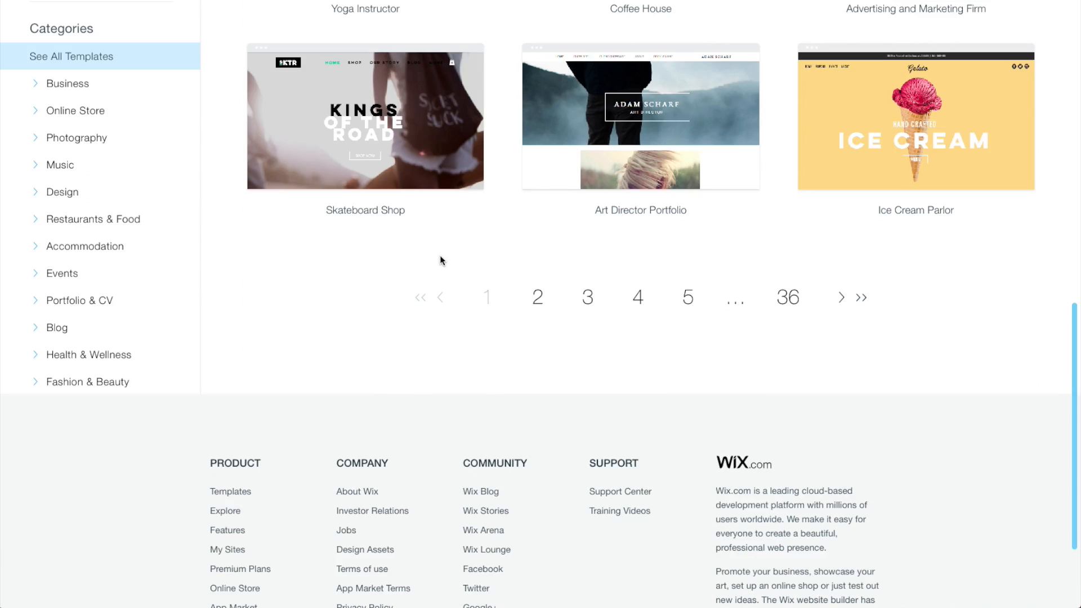
left_click(537, 297)
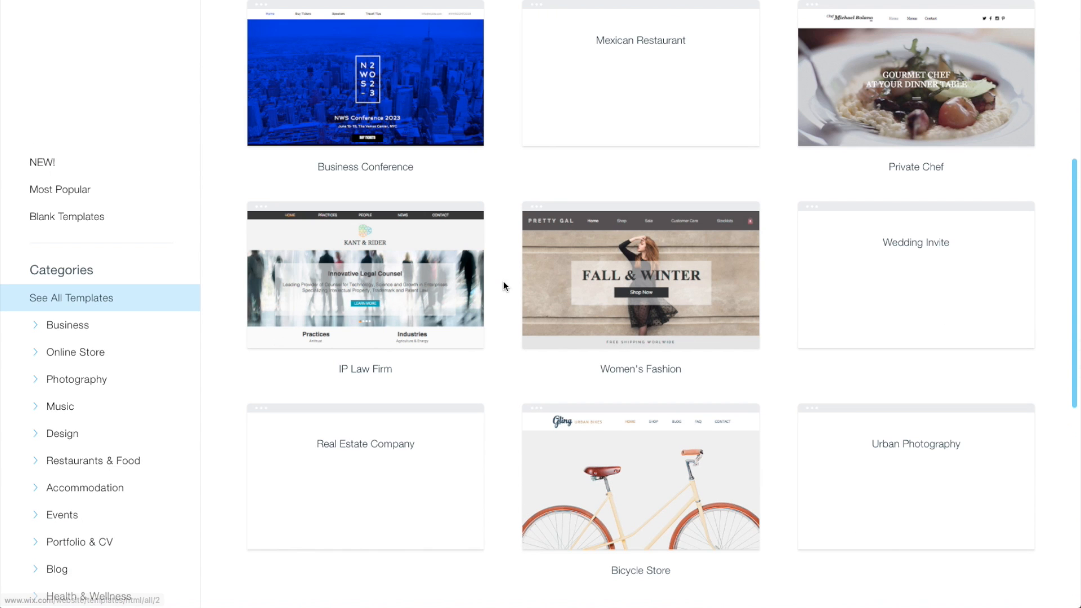
scroll("down", 3)
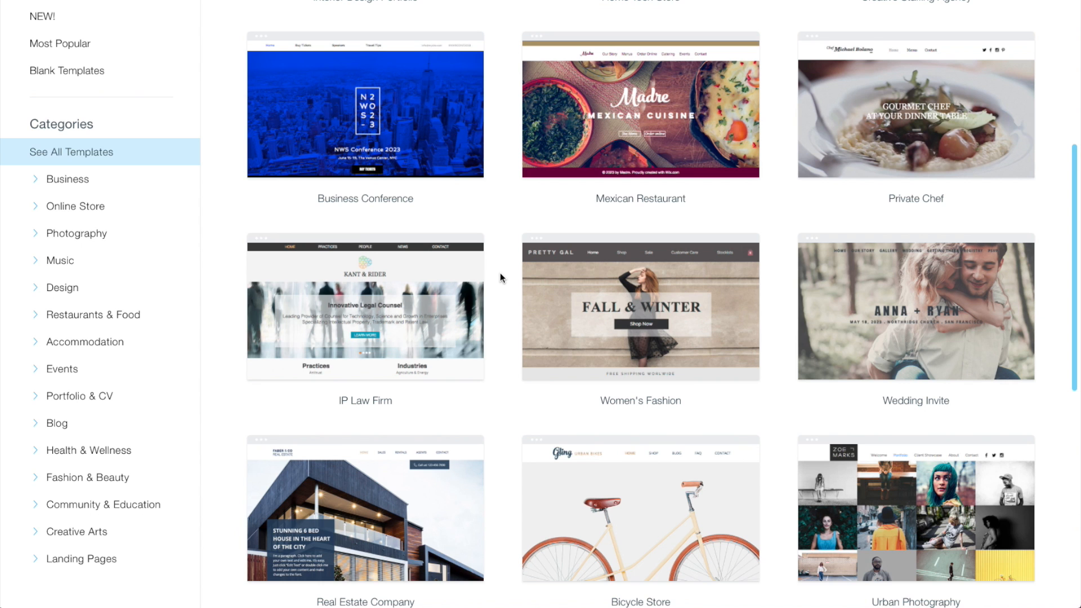
scroll("up", 3)
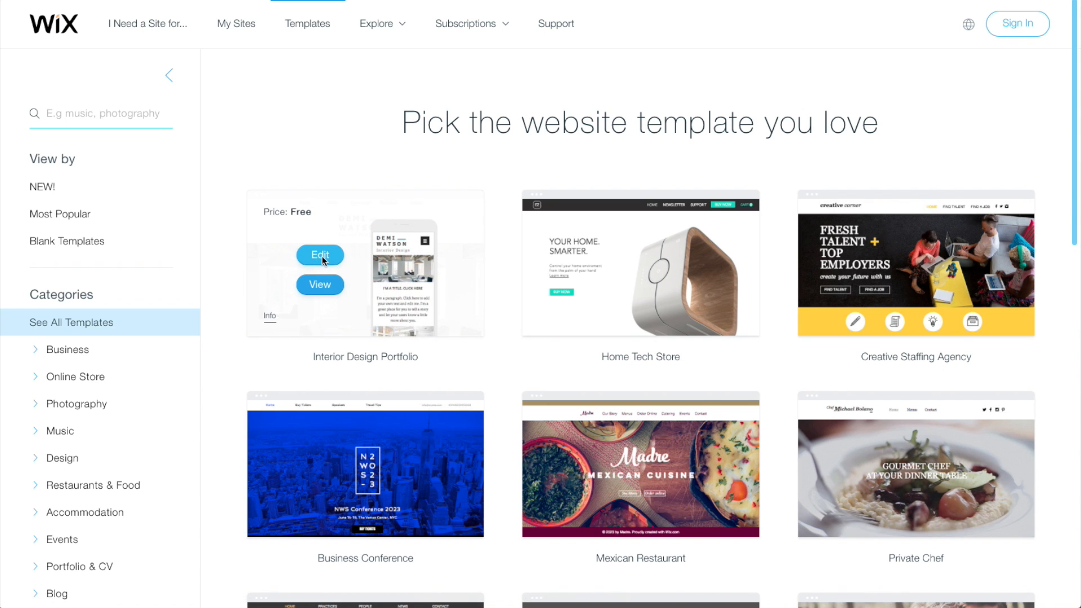
mouse_move(328, 264)
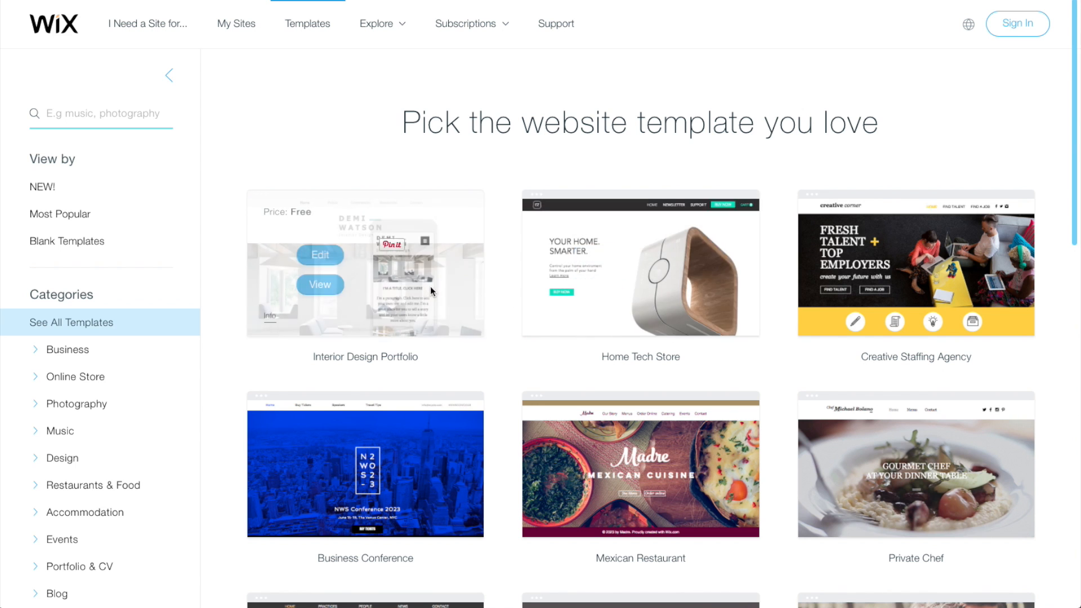
mouse_move(669, 371)
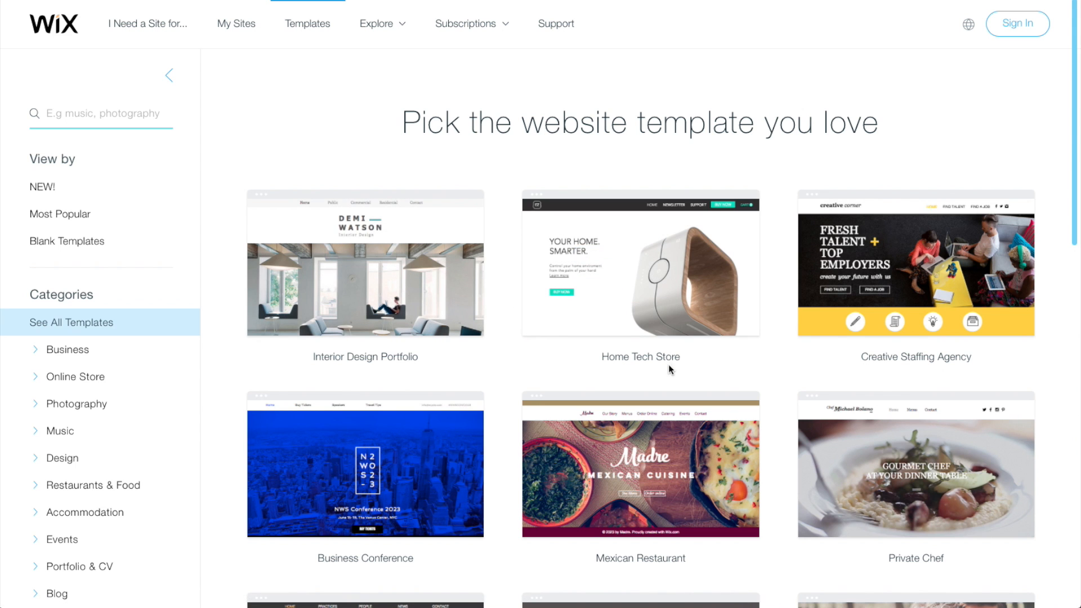
mouse_move(640, 466)
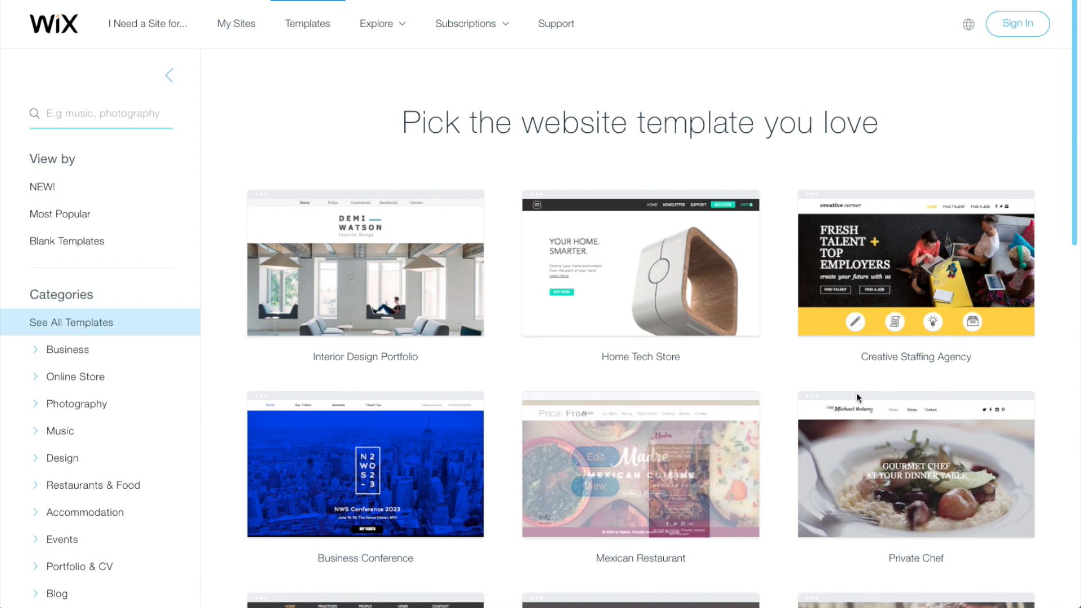
mouse_move(460, 256)
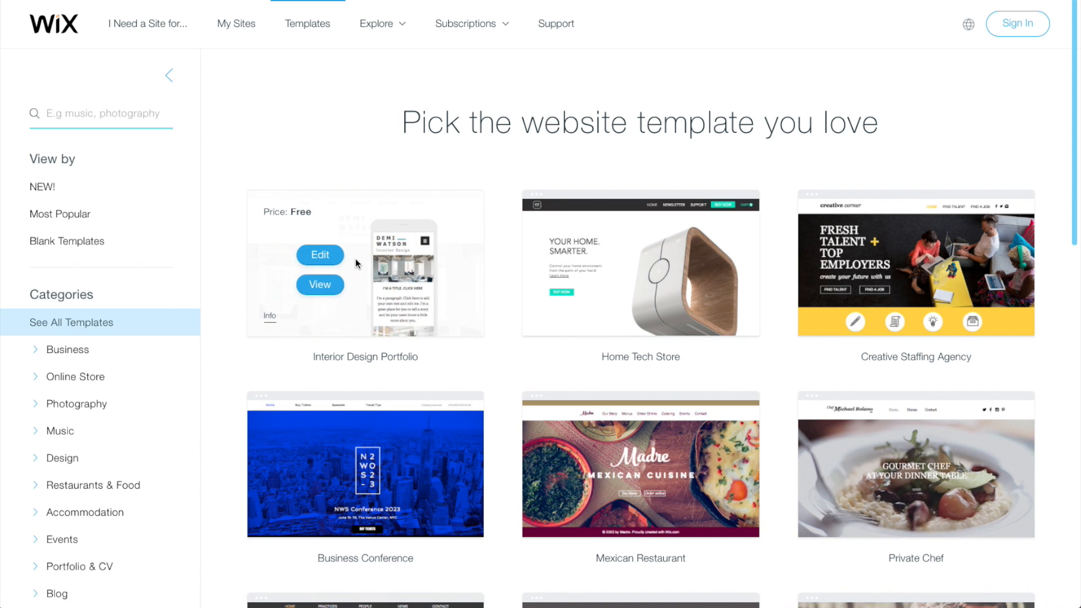
mouse_move(325, 206)
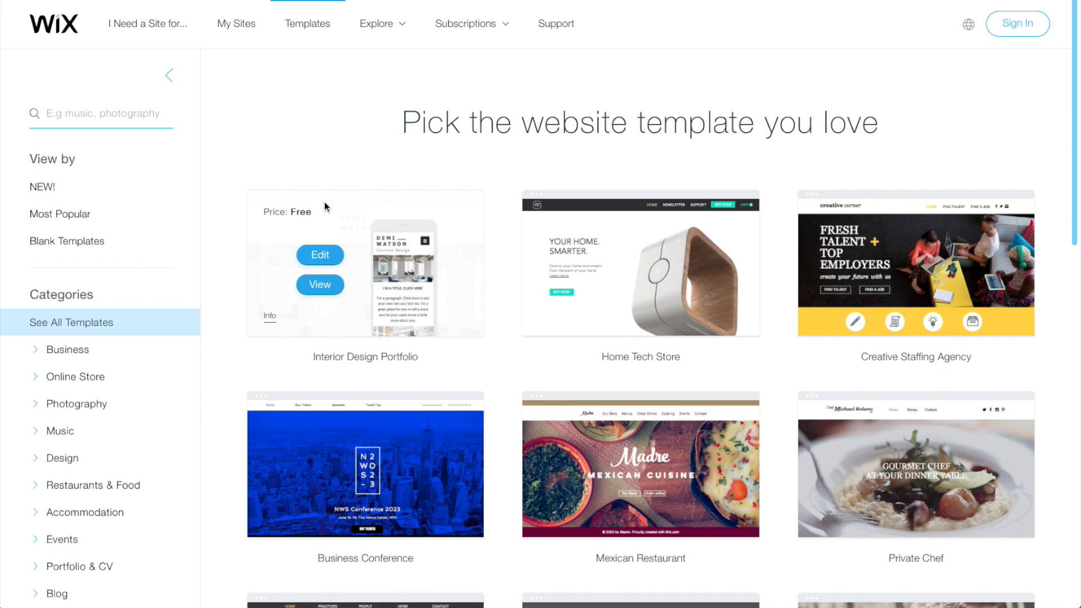
mouse_move(352, 158)
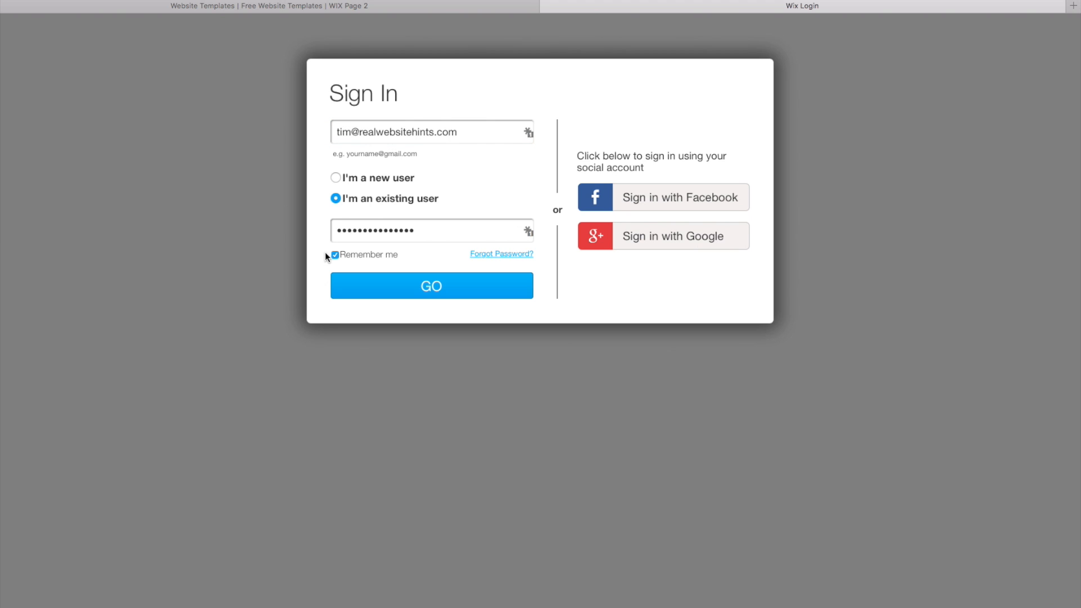
mouse_move(489, 229)
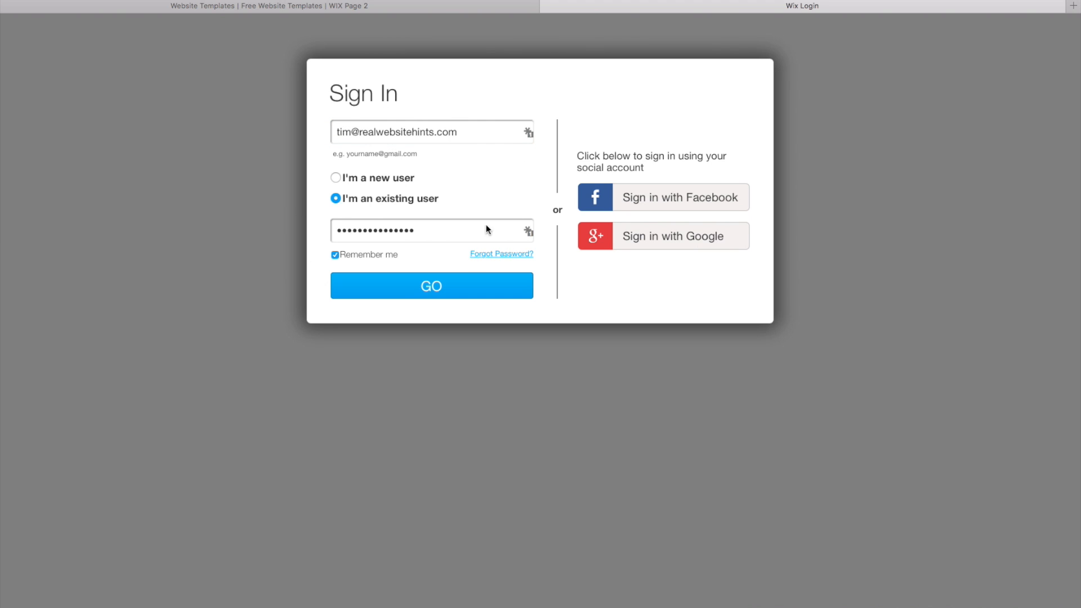
mouse_move(406, 174)
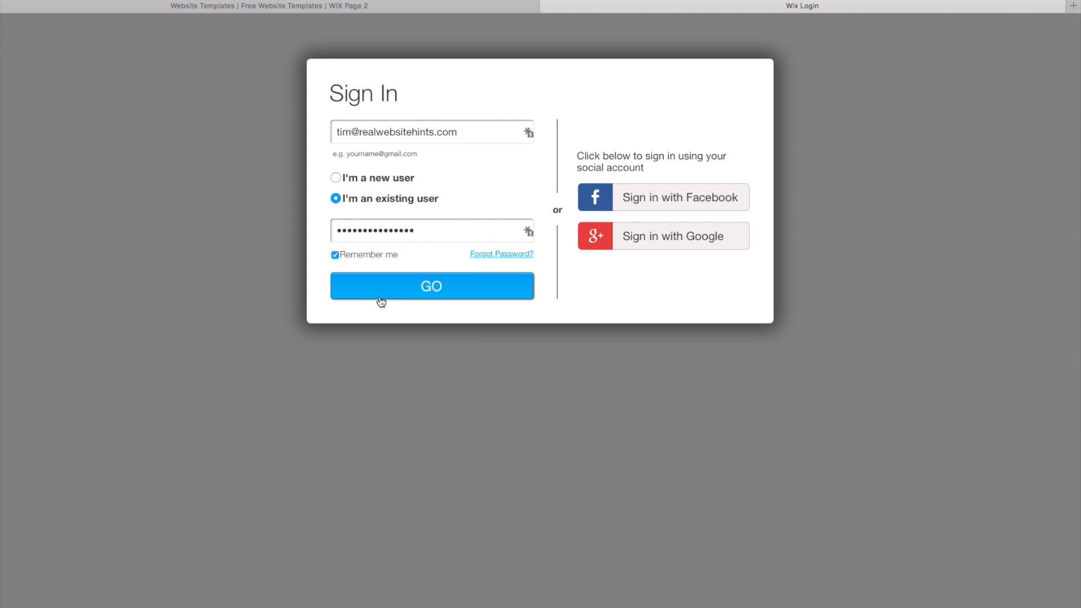
- Submit the existing-user credentials so the Interior Design Portfolio template opens in the editor
left_click(432, 286)
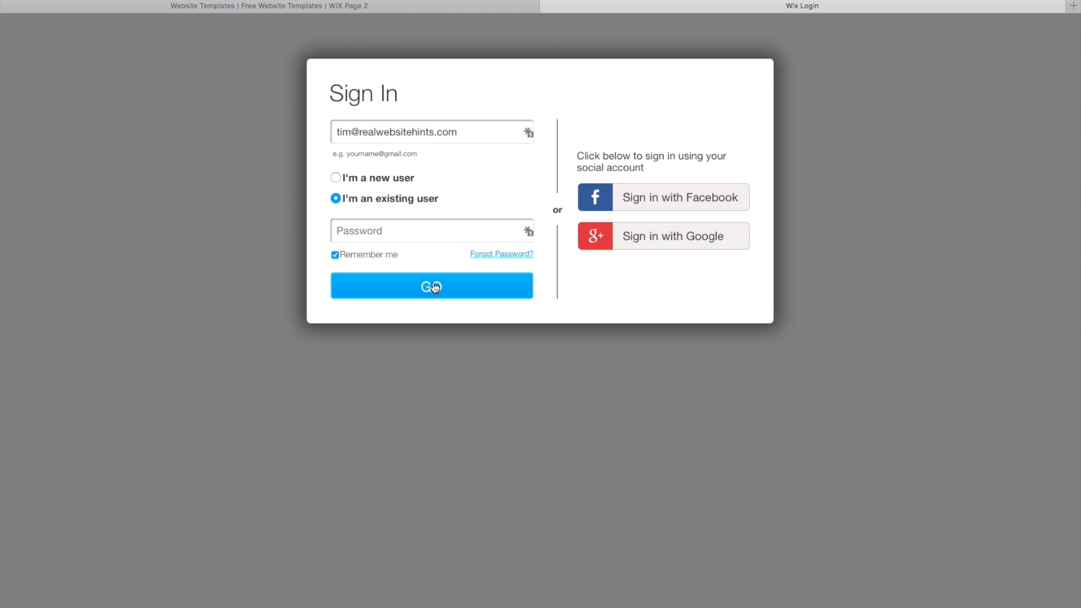
left_click(431, 286)
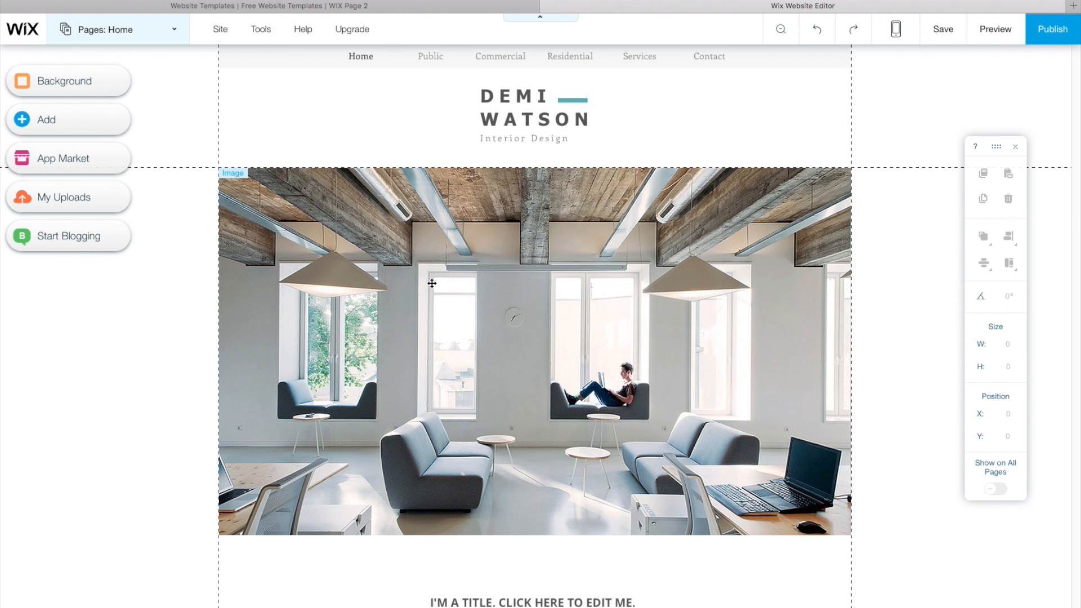
mouse_move(602, 216)
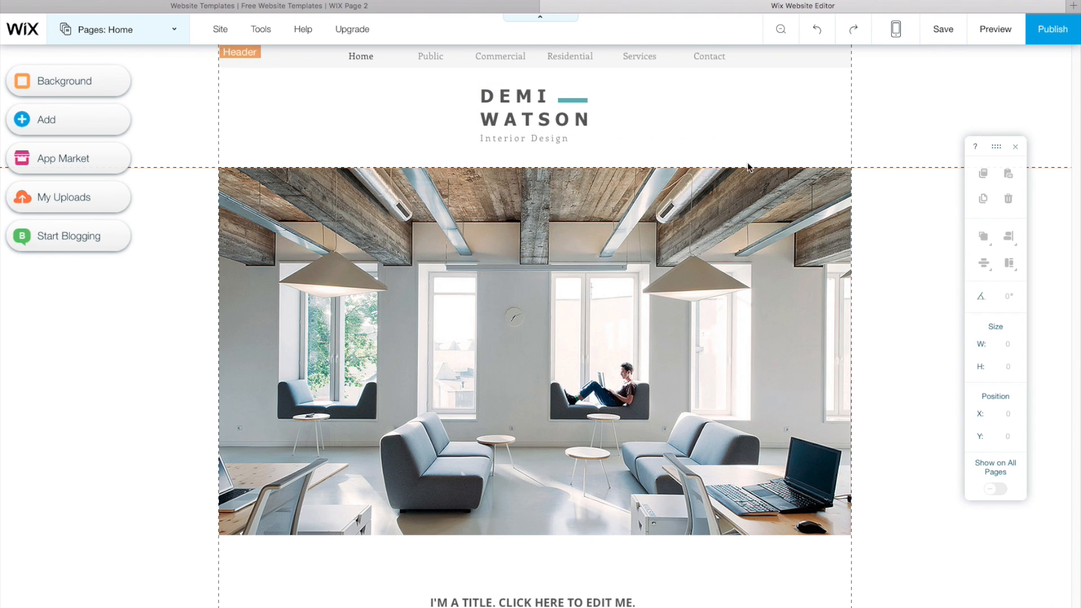
- Inspect the Demi Watson home page header image in the loaded editor
left_click(623, 261)
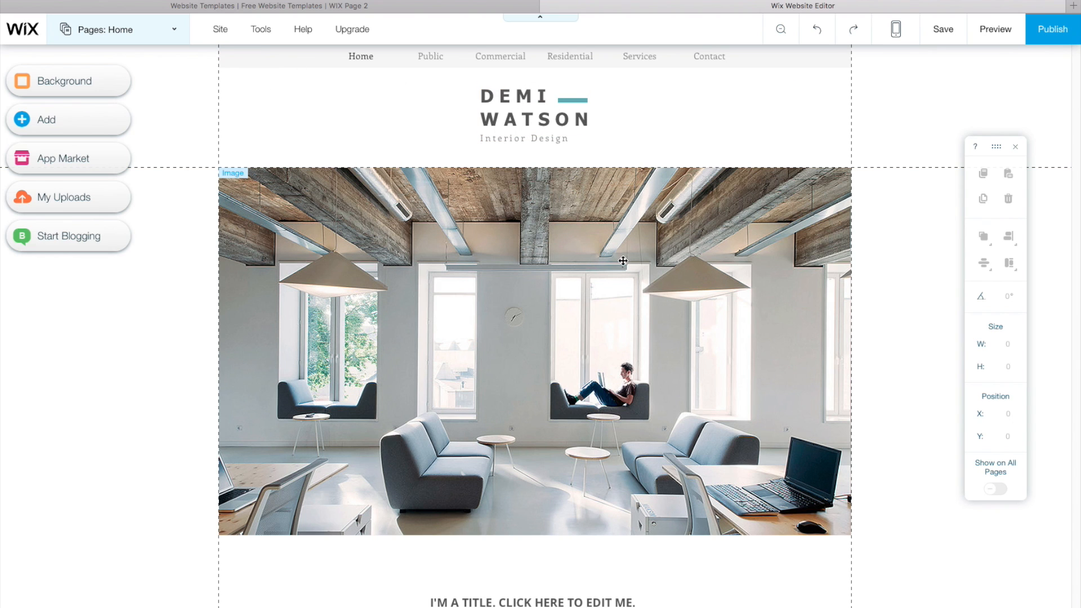
mouse_move(526, 175)
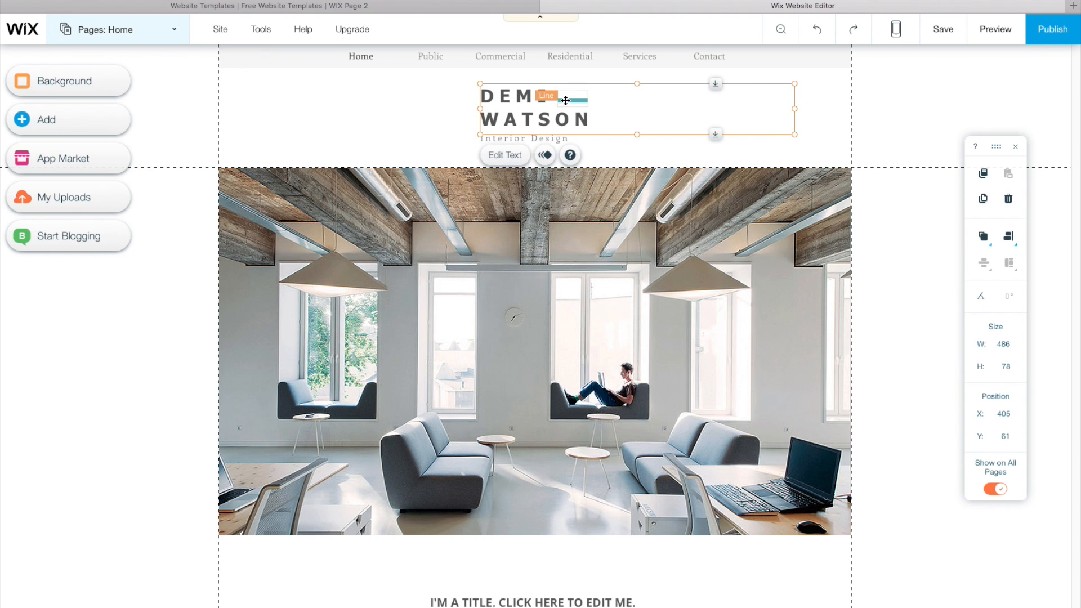
- Rename the site title from 'Demi Watson' to 'Tim Martin'
left_click(504, 154)
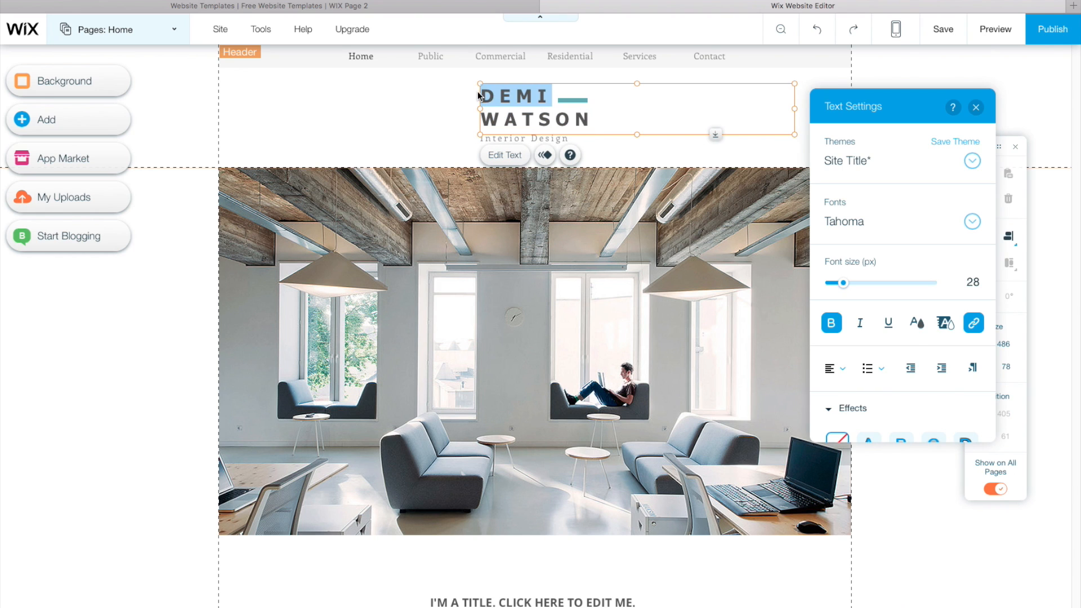
type("Tim")
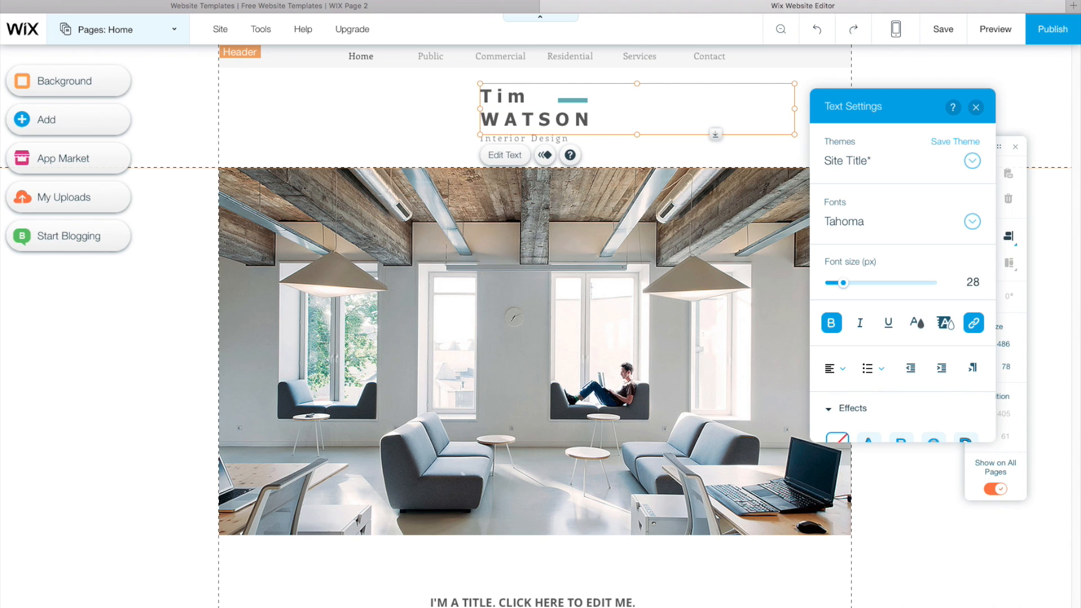
double_click(533, 117)
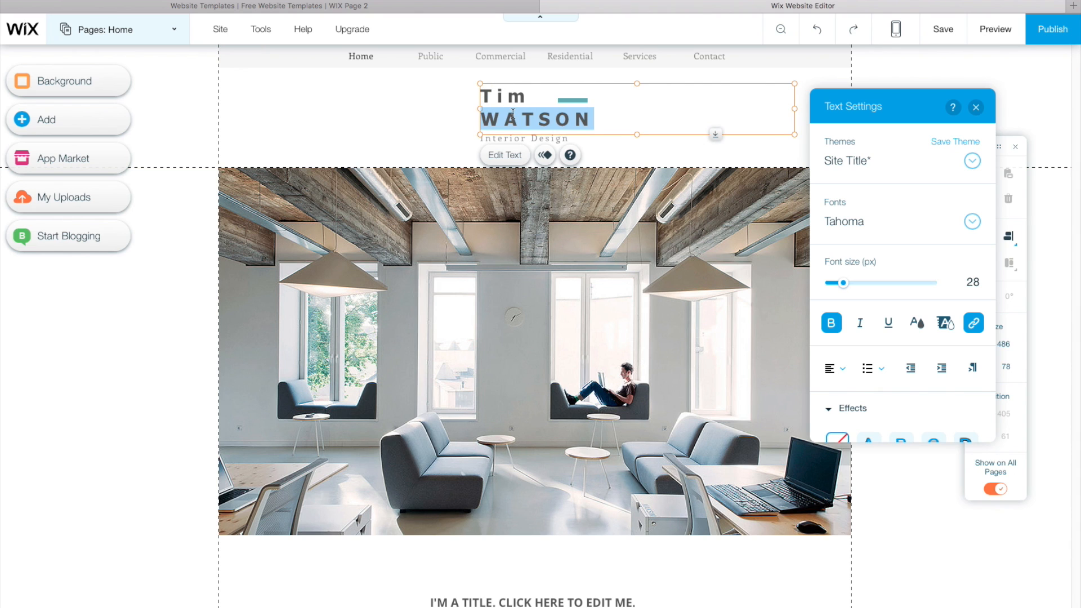
type("Martin")
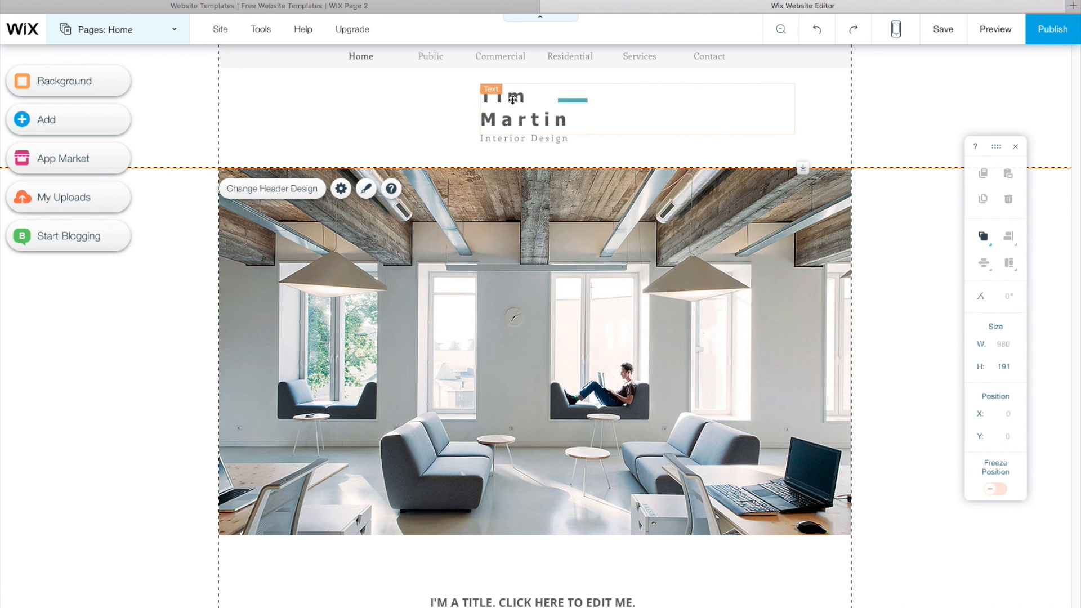
left_click(513, 99)
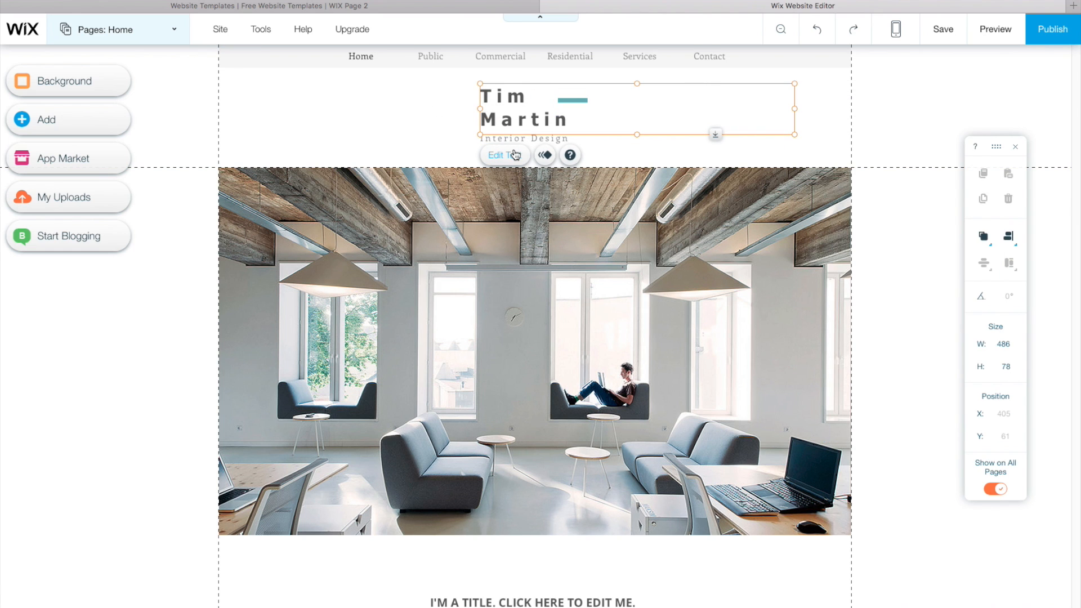
- Try alternate site colours on the Tim Martin title, then keep it dark grey (#555555)
left_click(505, 154)
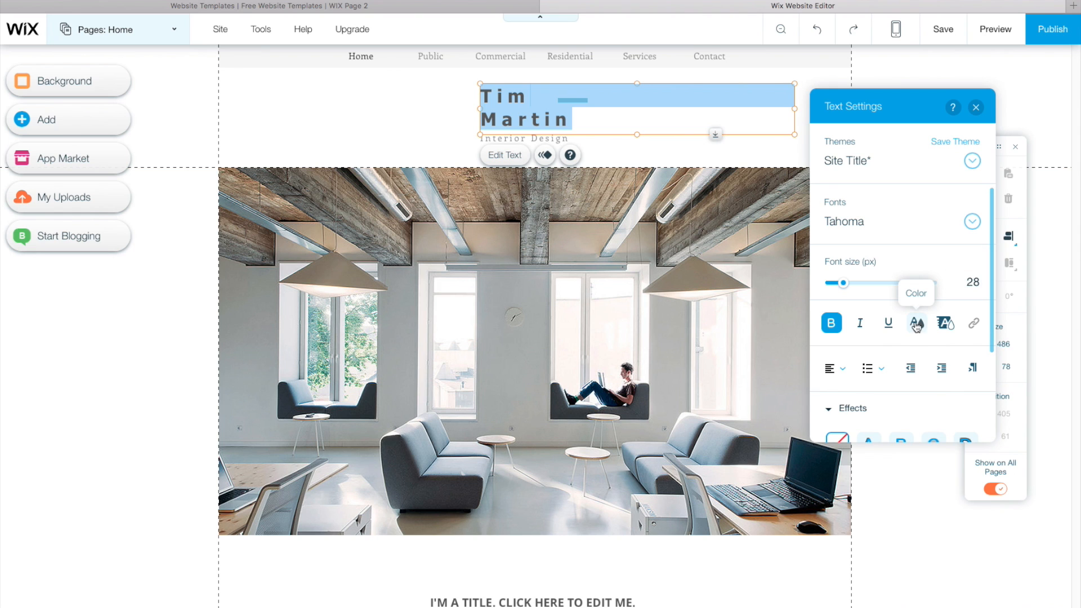
left_click(916, 322)
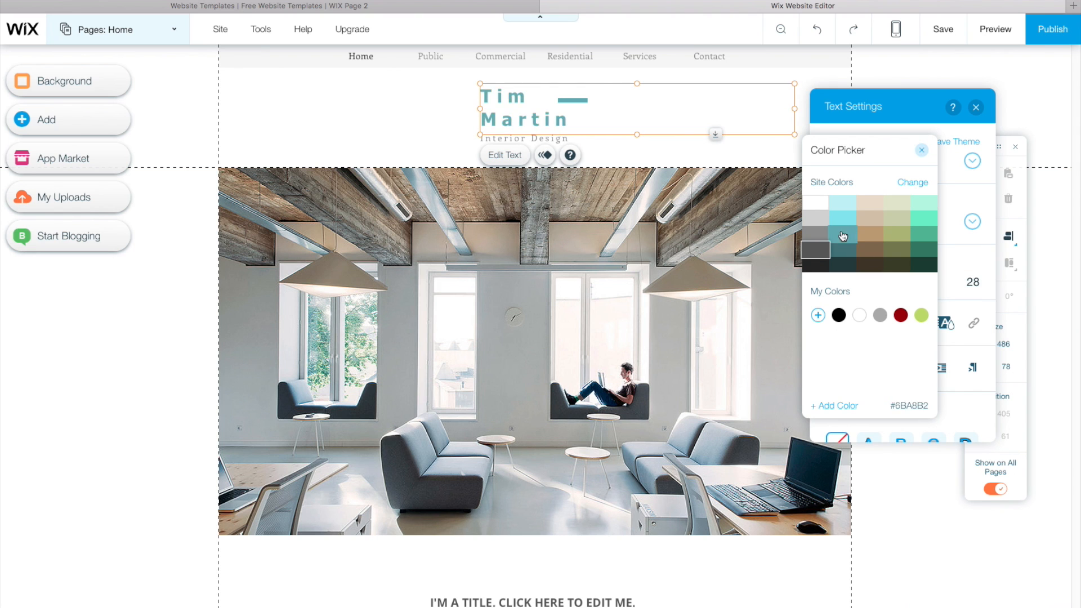
left_click(873, 228)
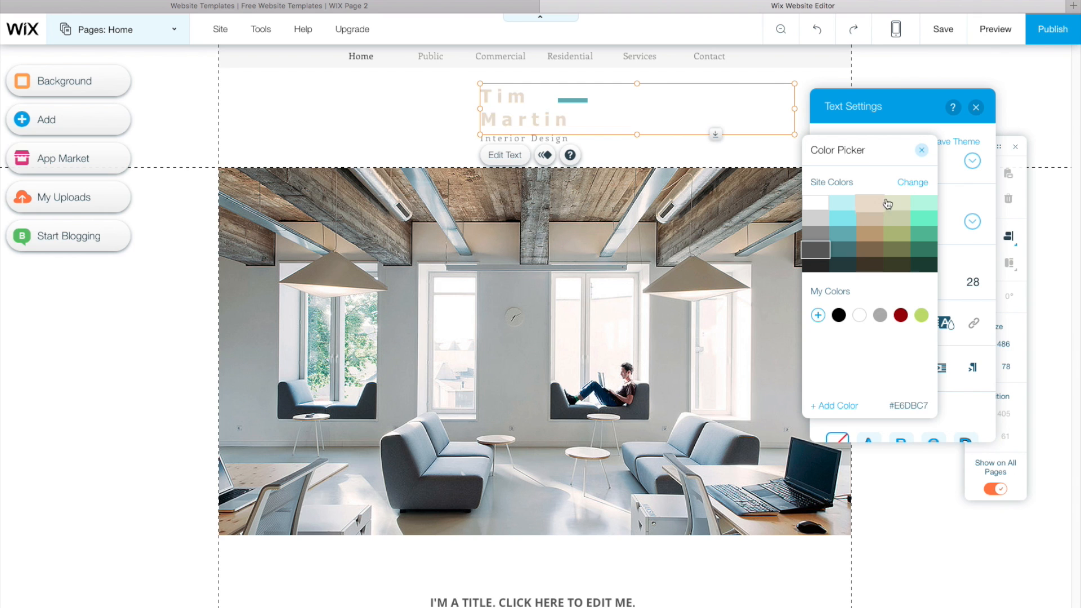
left_click(912, 182)
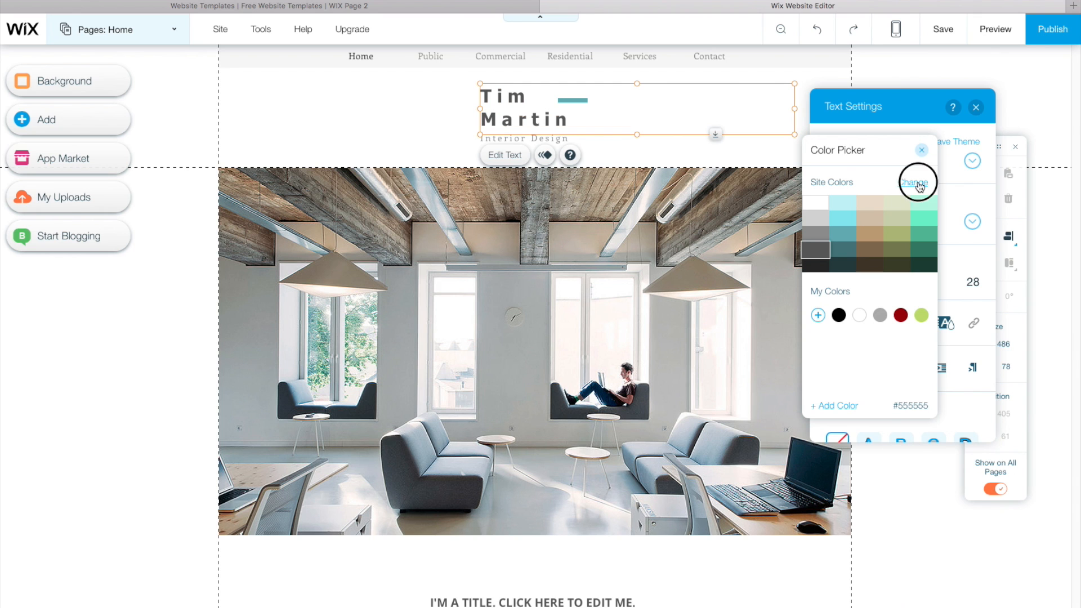
- Apply a preset dark-grey palette with a teal accent to the whole site
left_click(915, 183)
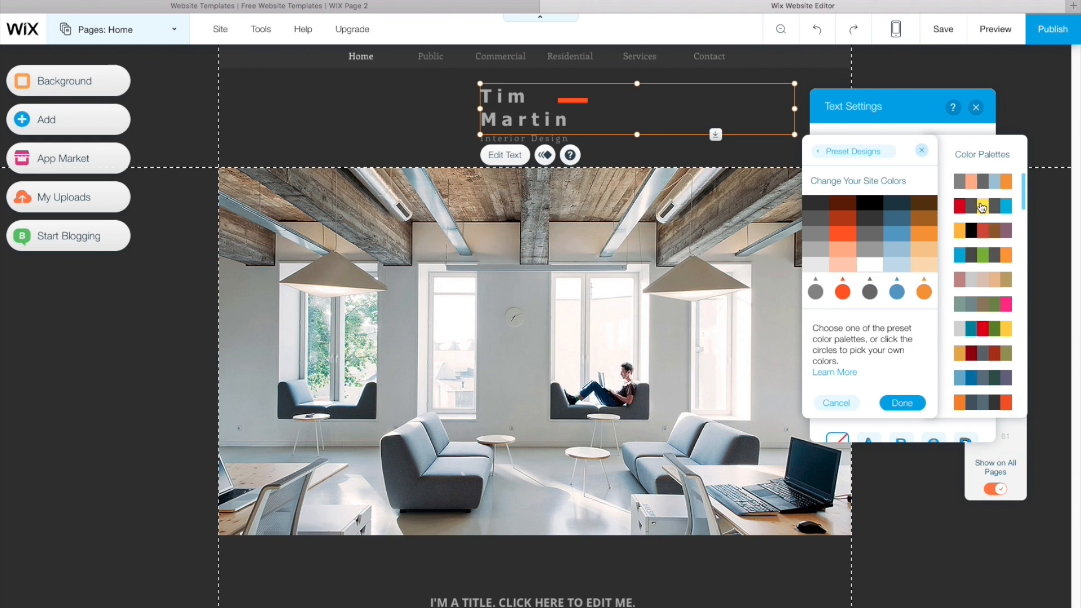
left_click(982, 280)
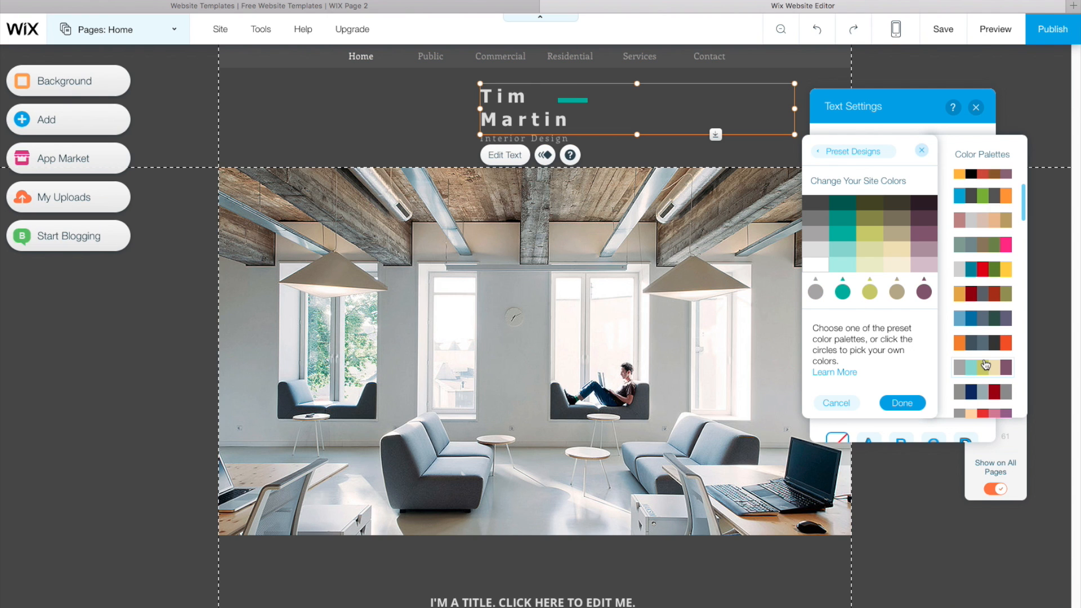
left_click(982, 367)
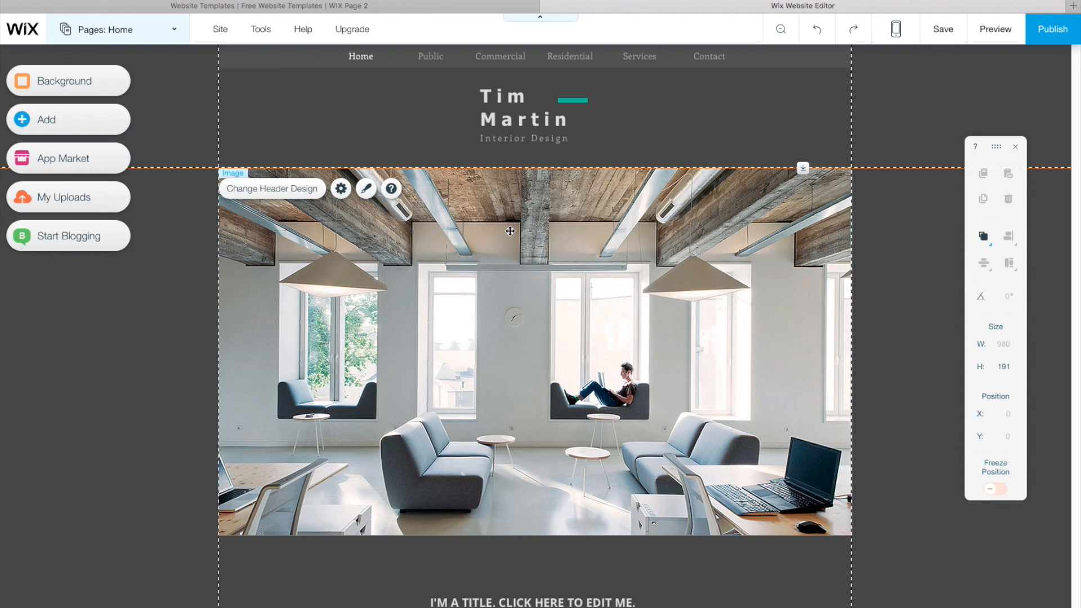
mouse_move(515, 240)
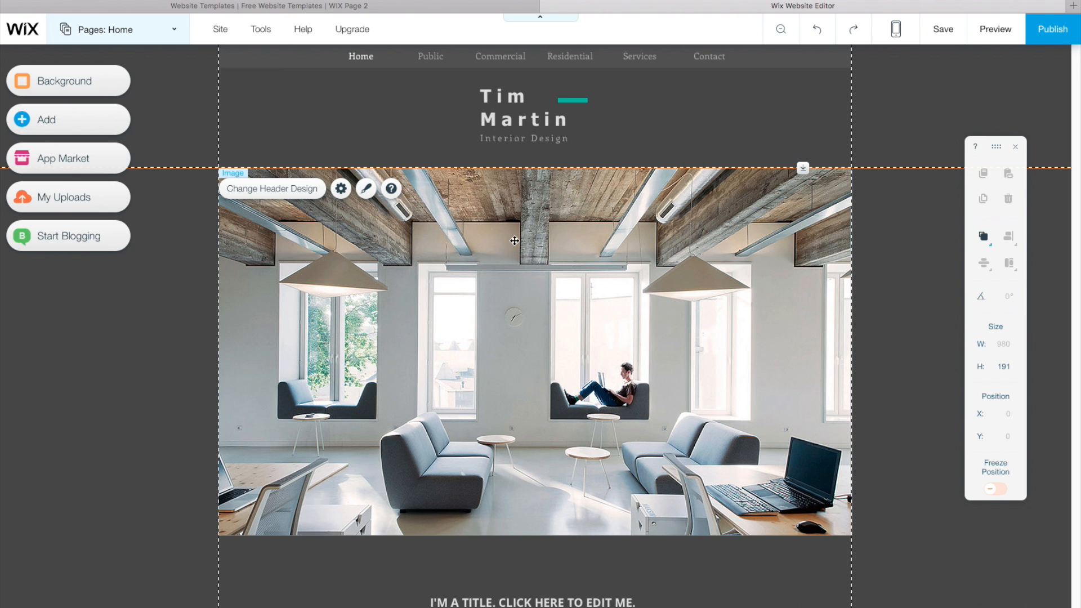
- Bring up Change Image for the office header photo via its context menu
right_click(514, 241)
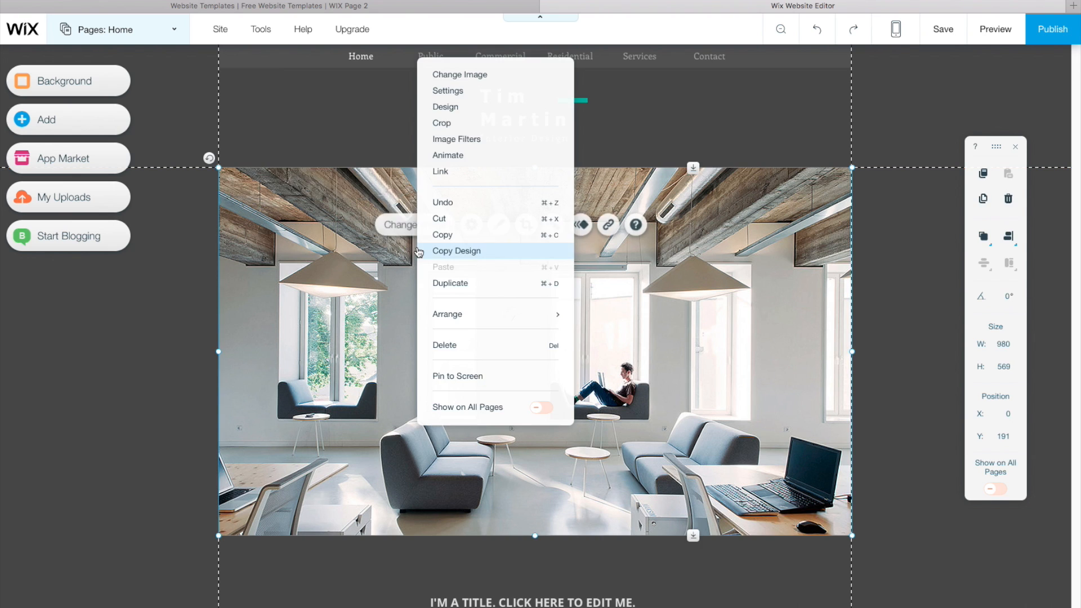
mouse_move(505, 253)
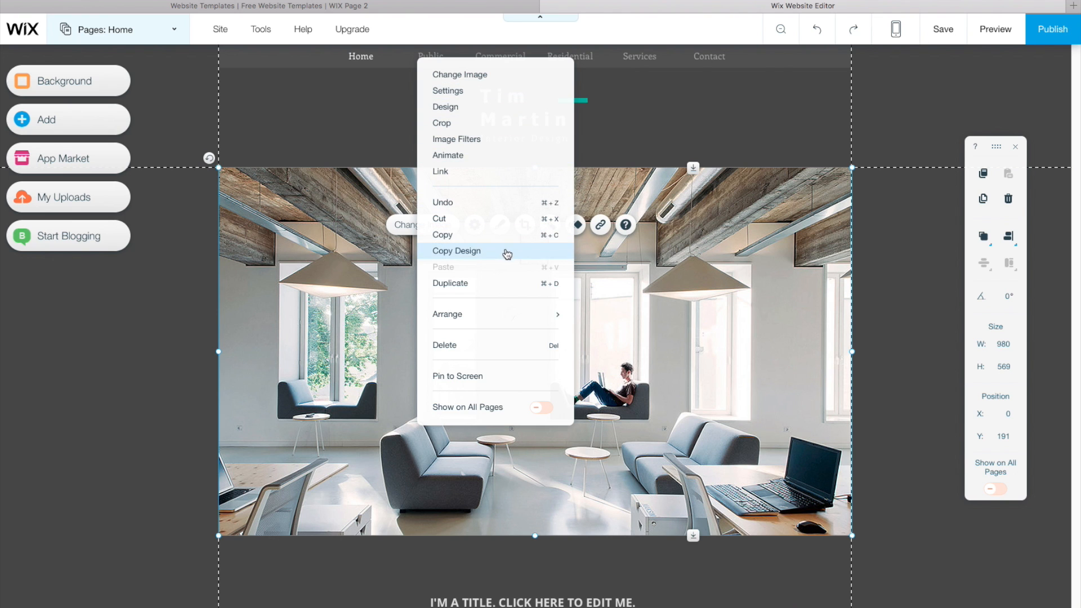
mouse_move(462, 214)
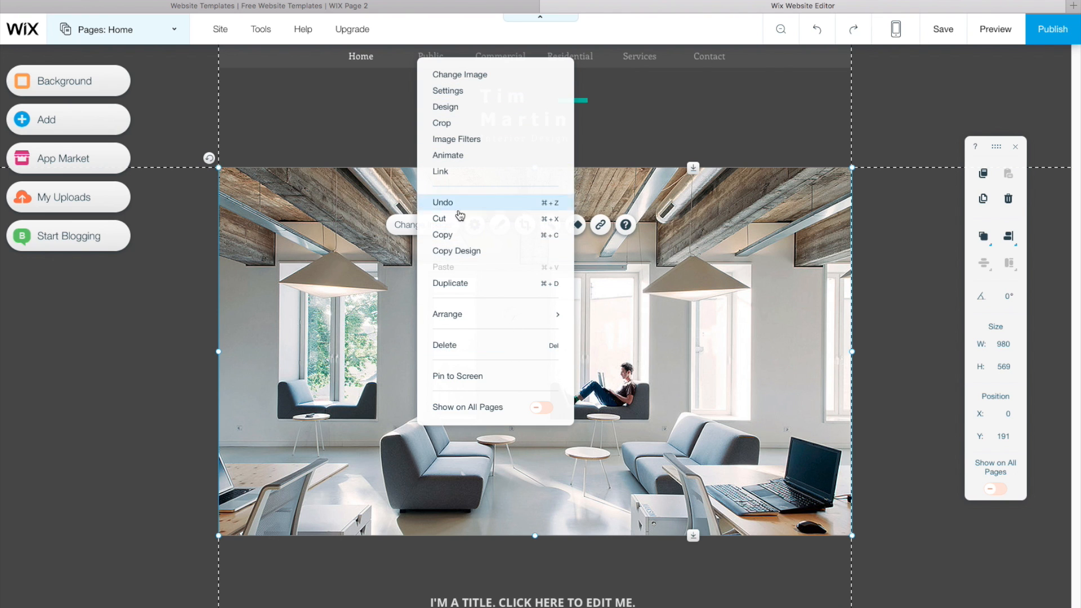
left_click(459, 74)
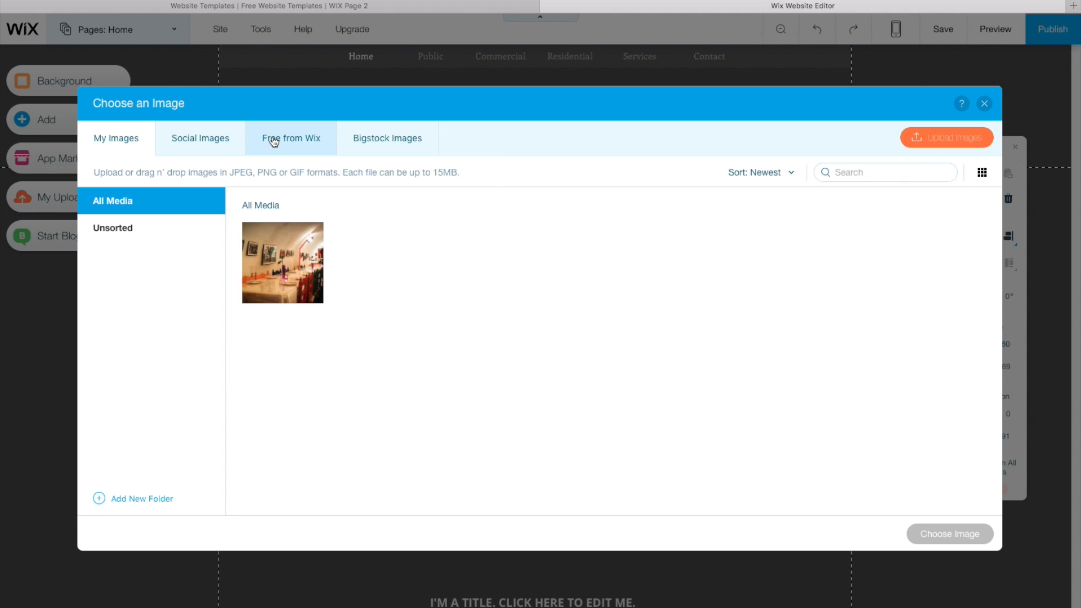
- Replace the header photo with the Free from Wix 'Surfer Silhouette' picture
left_click(290, 138)
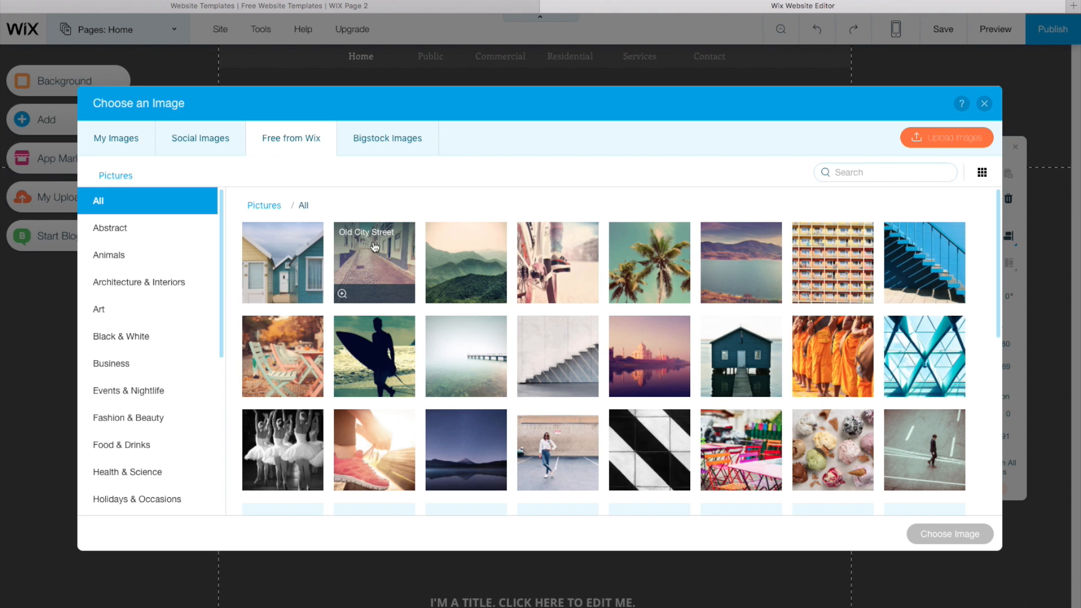
mouse_move(512, 292)
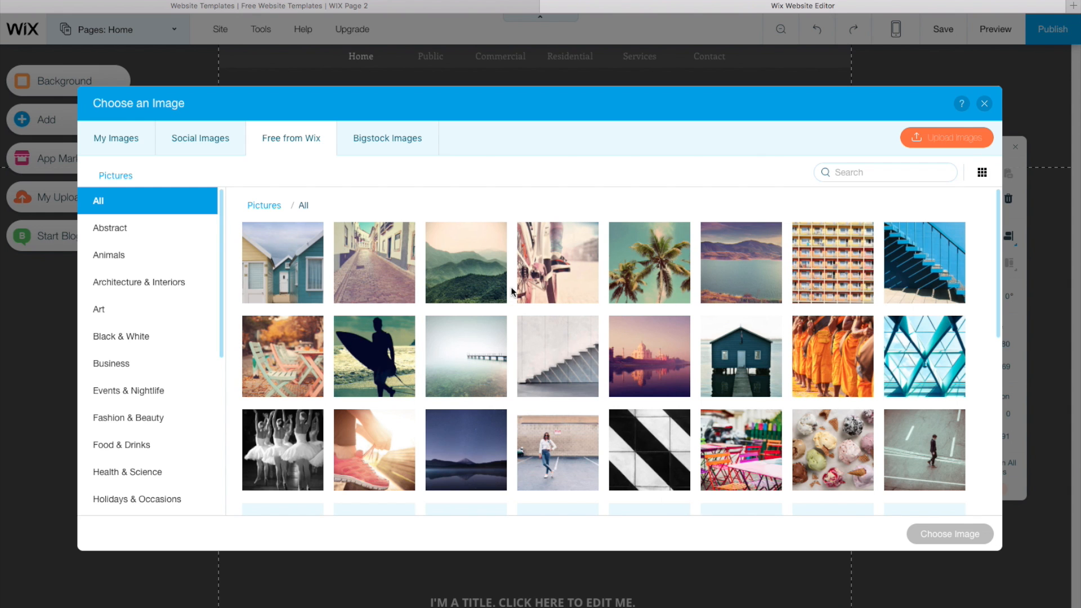
mouse_move(557, 262)
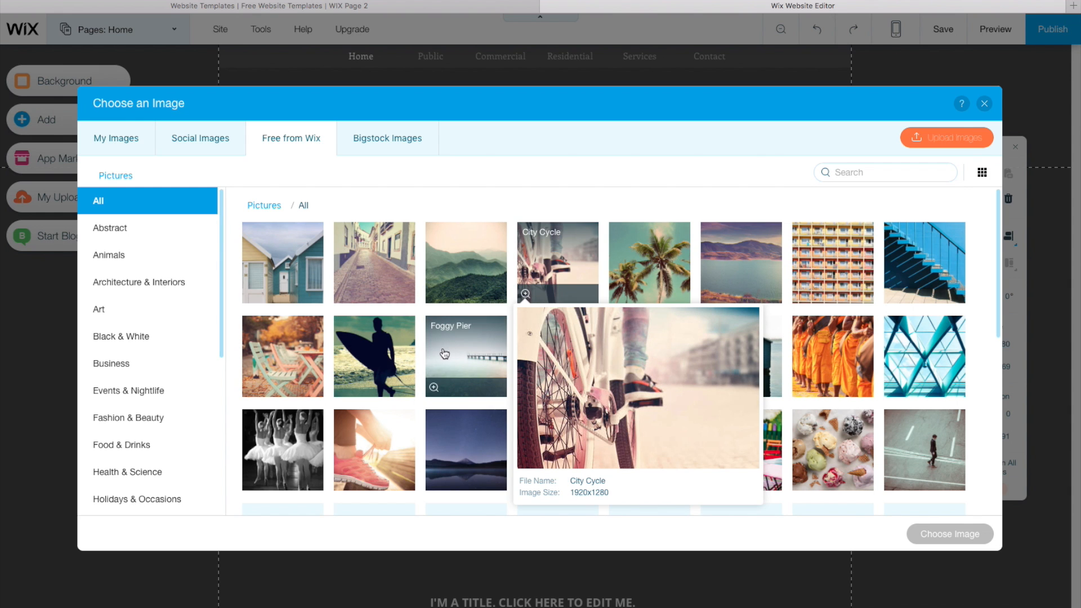
scroll("down", 3)
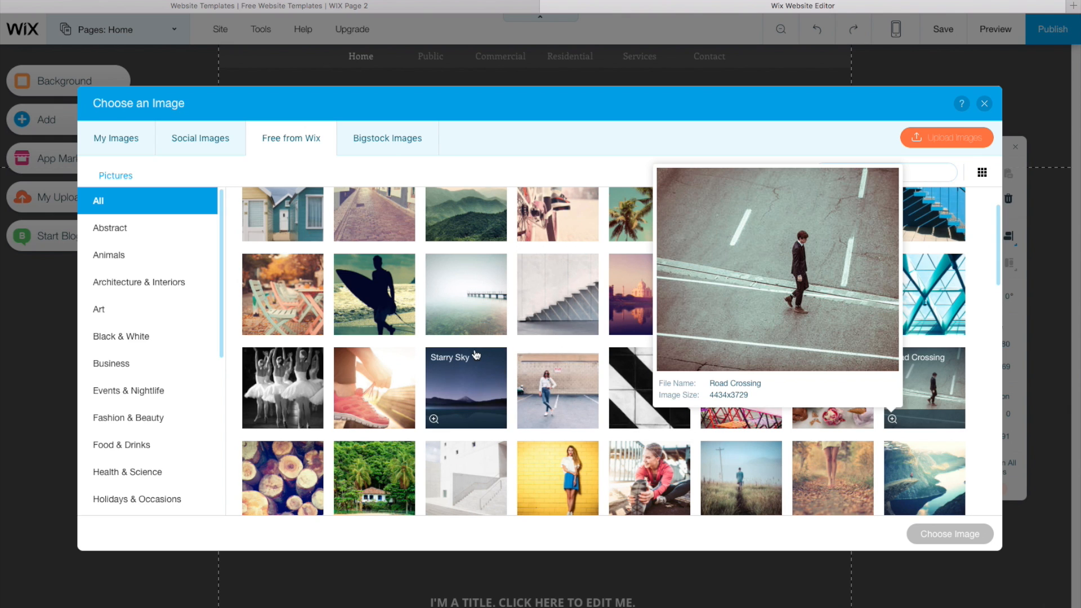
mouse_move(374, 302)
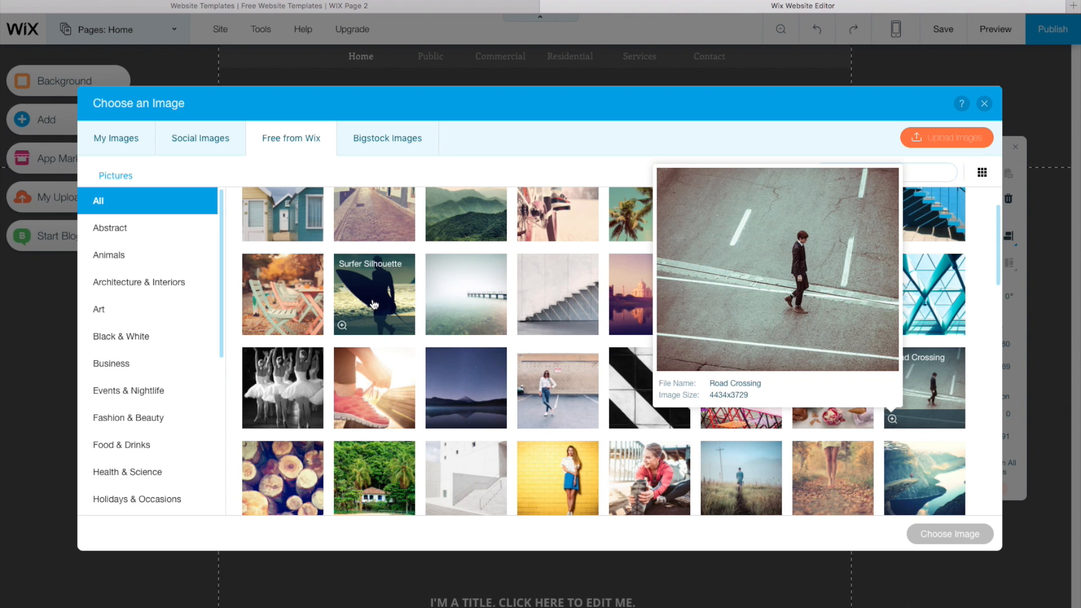
left_click(374, 294)
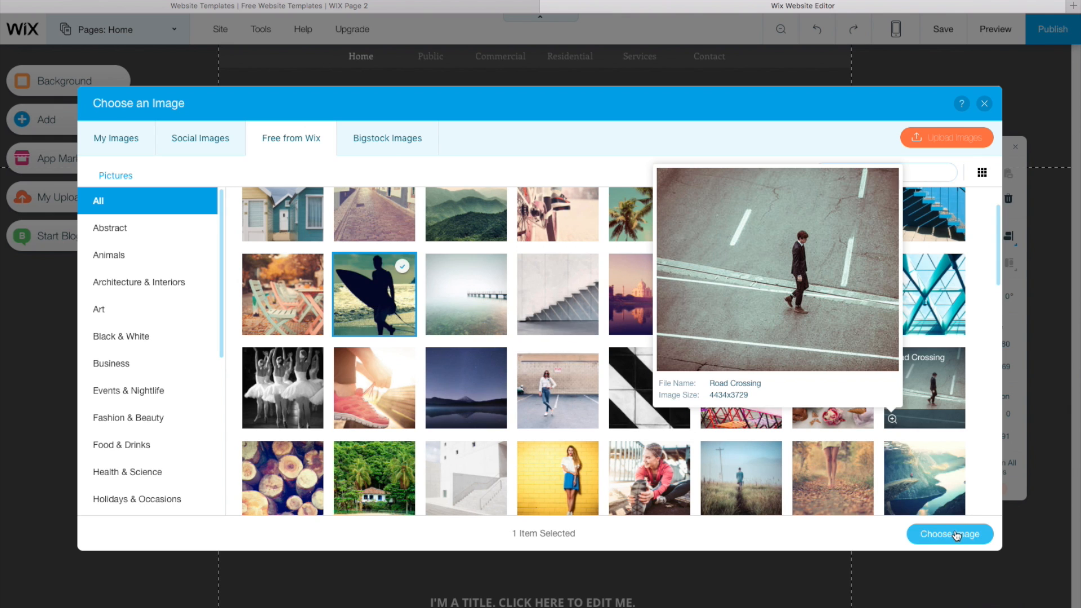
left_click(949, 534)
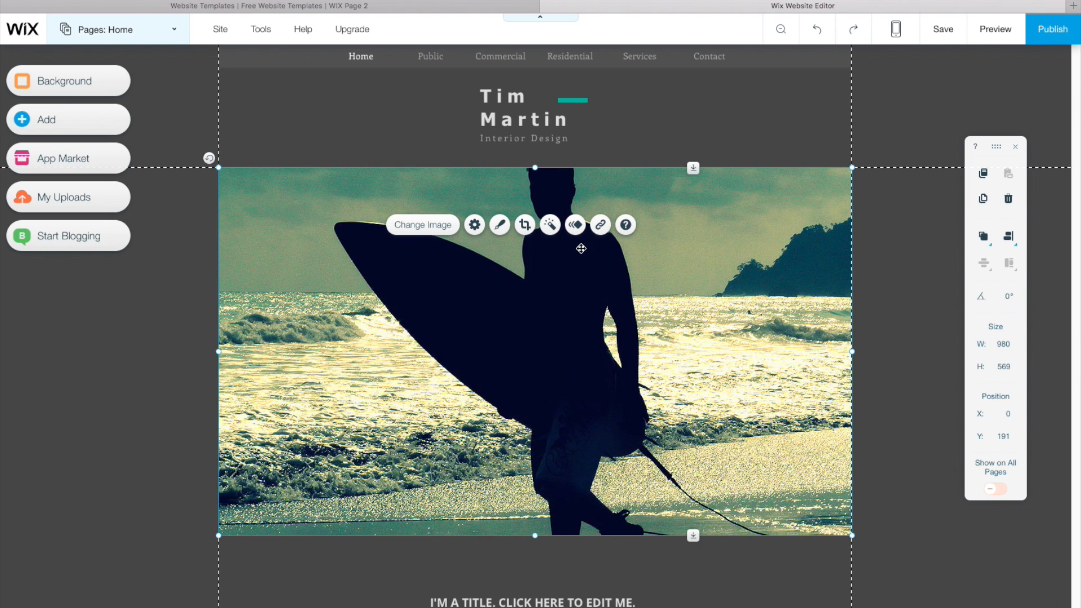
- Narrow the living-room photo to 595 wide from both sides and re-centre it
left_click_drag(534, 169, 533, 162)
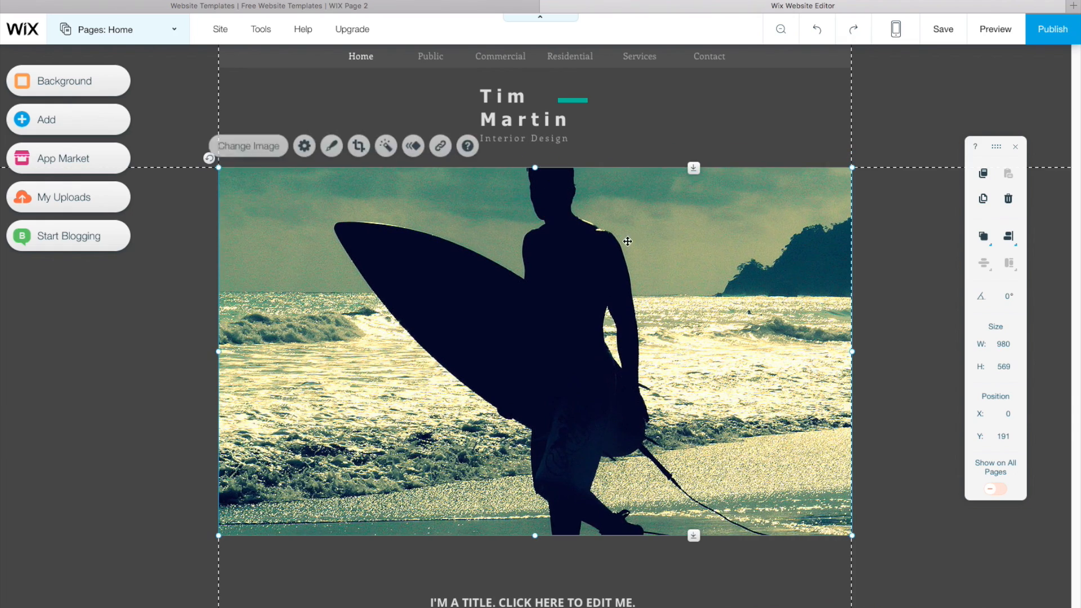
scroll("down", 3)
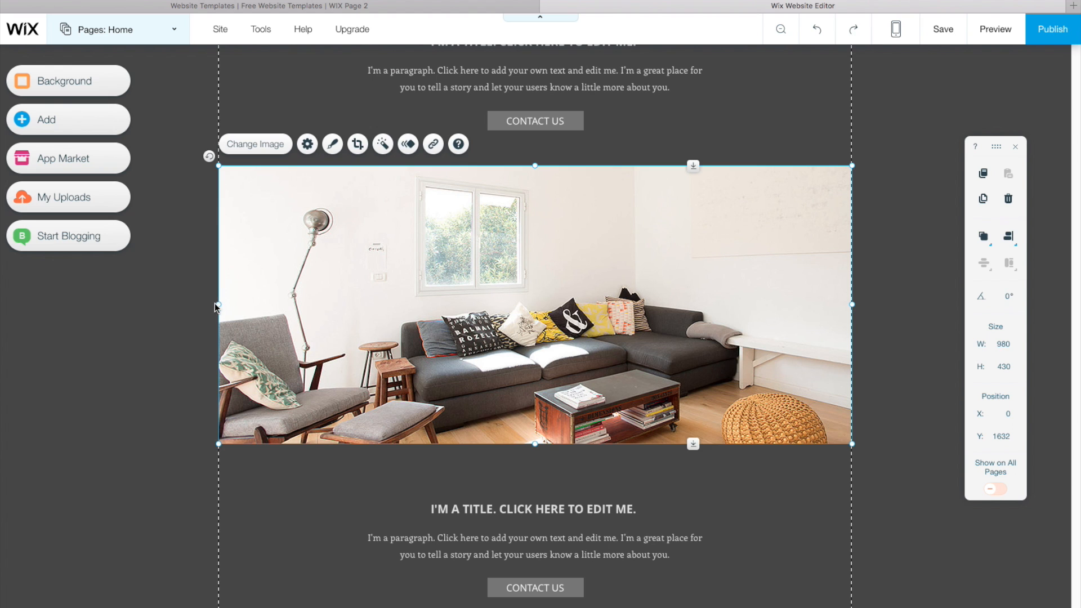
left_click_drag(219, 307, 348, 305)
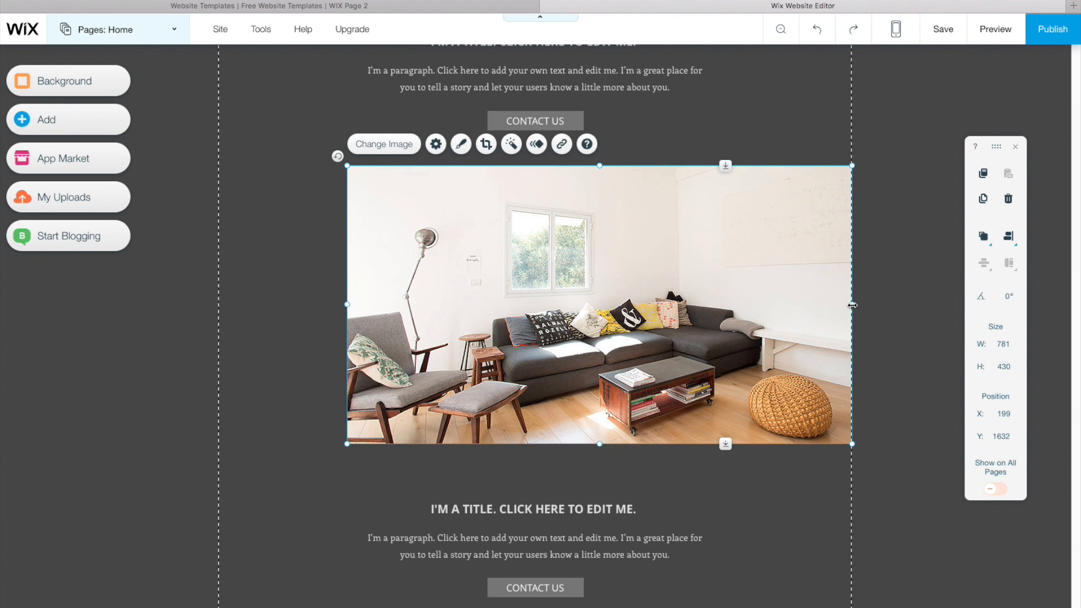
left_click_drag(851, 306, 730, 305)
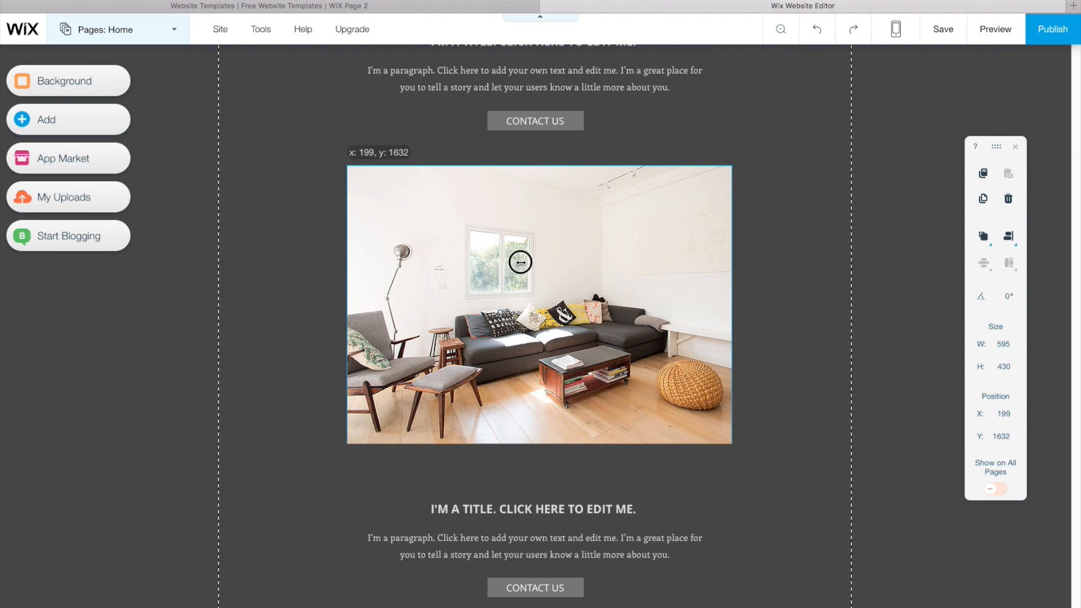
left_click_drag(519, 264, 529, 264)
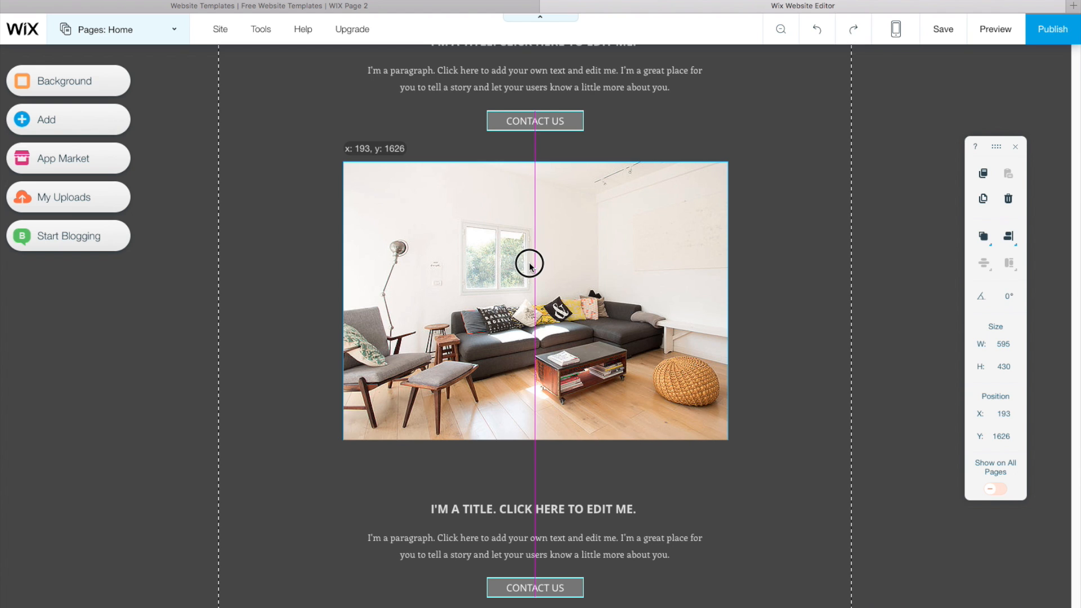
- Nudge the living-room photo up to Y 1633 between the two text sections
left_click_drag(529, 267, 530, 277)
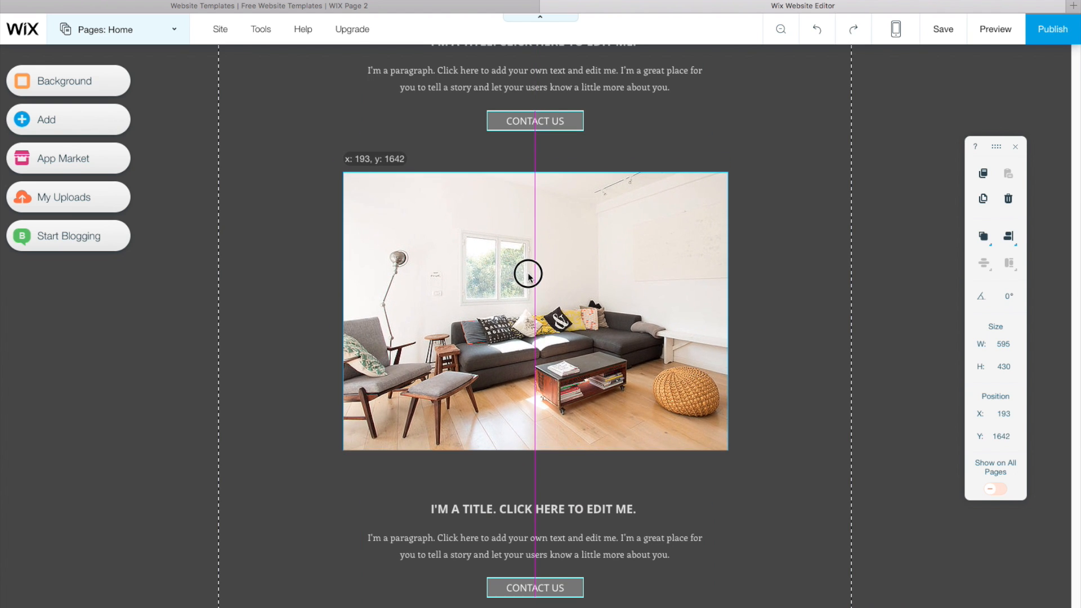
left_click_drag(527, 276, 531, 269)
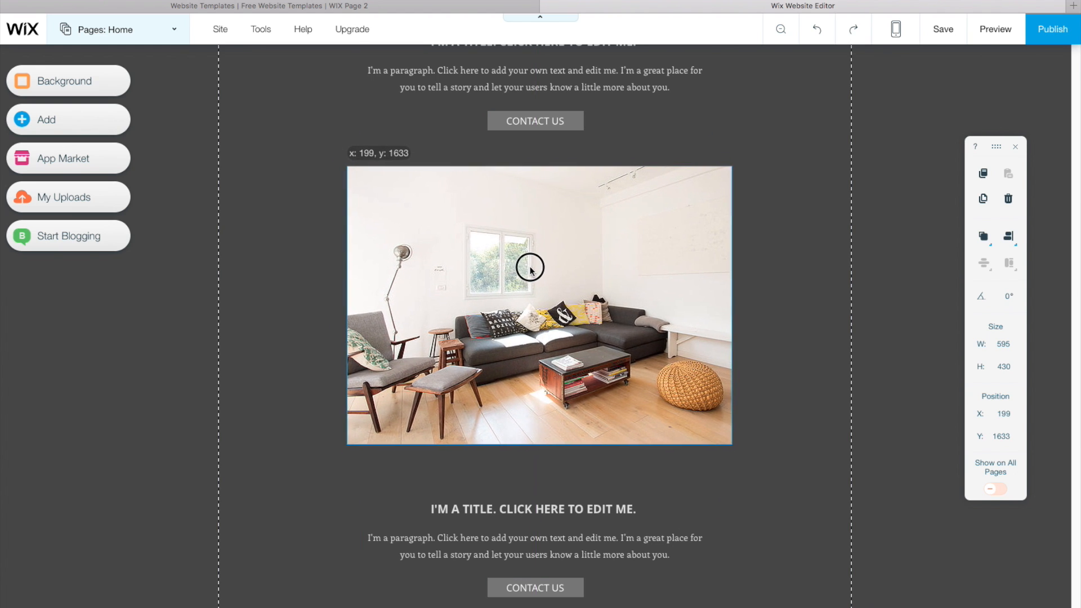
left_click(532, 268)
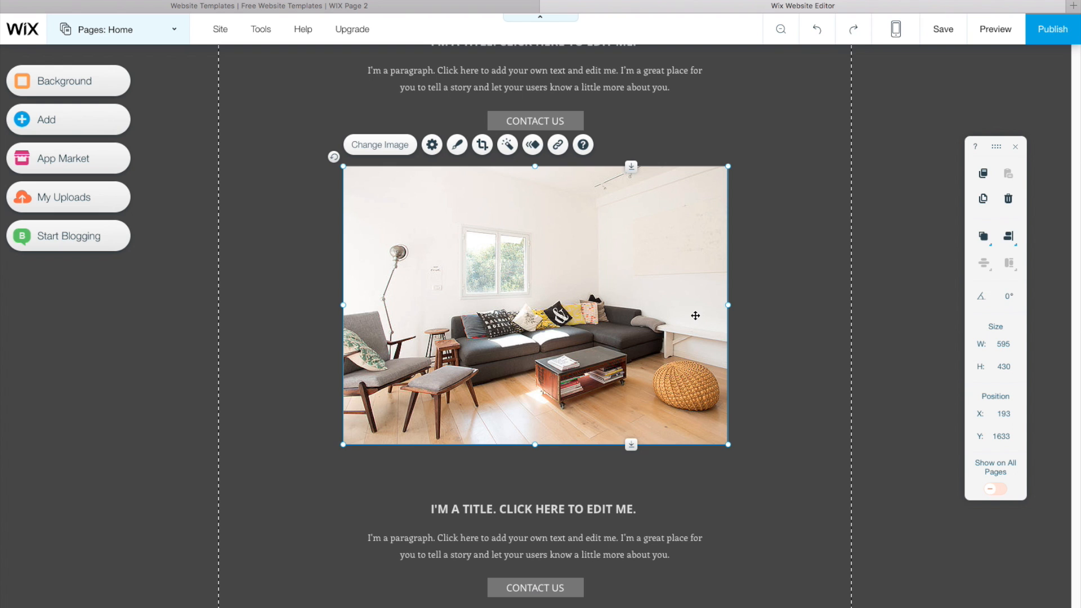
scroll("down", 3)
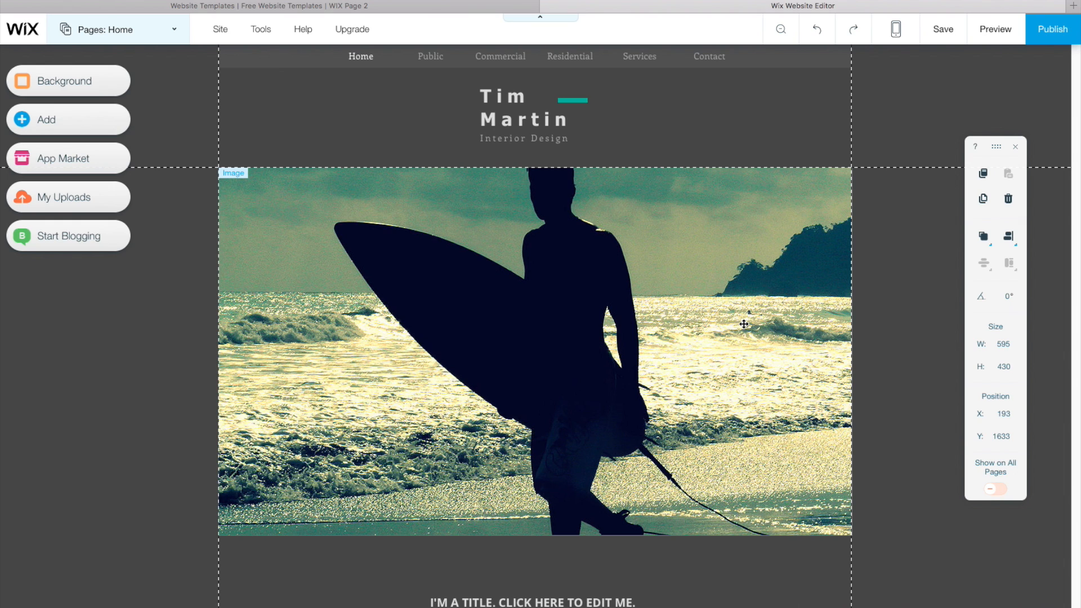
mouse_move(737, 345)
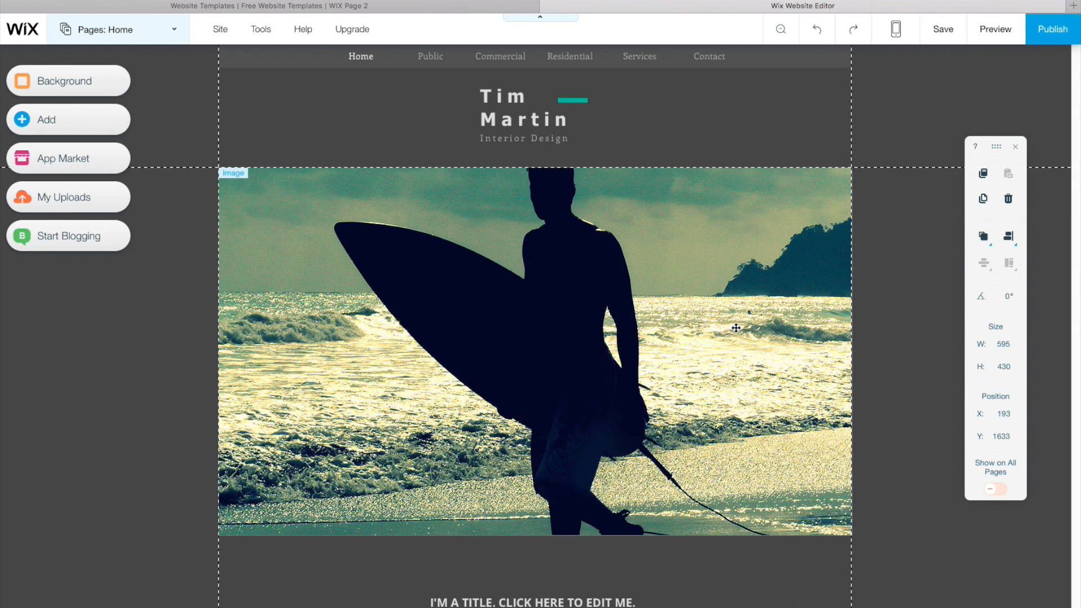
mouse_move(717, 327)
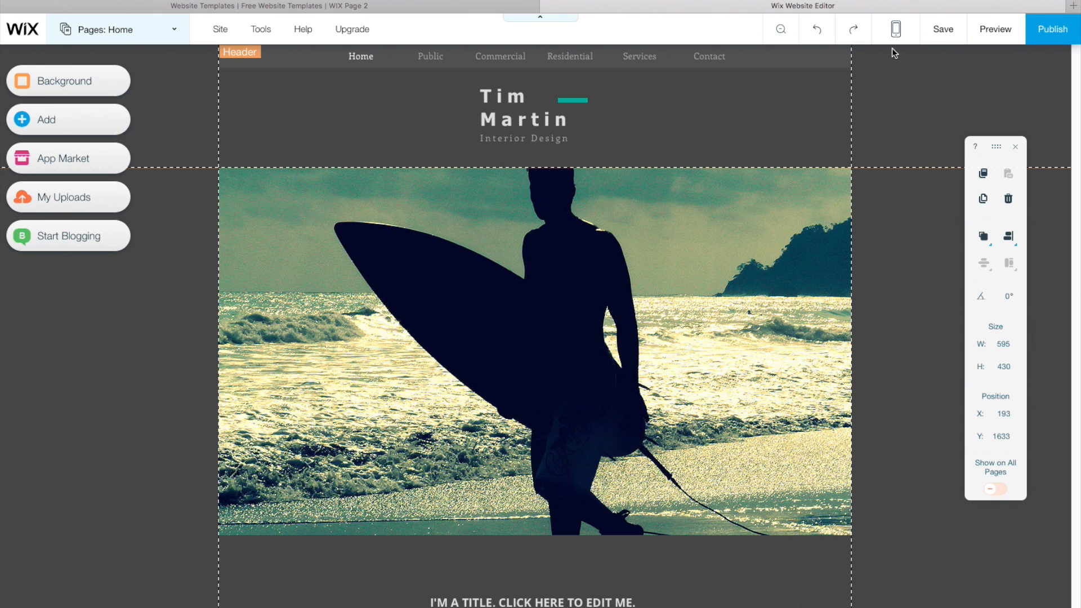
mouse_move(894, 30)
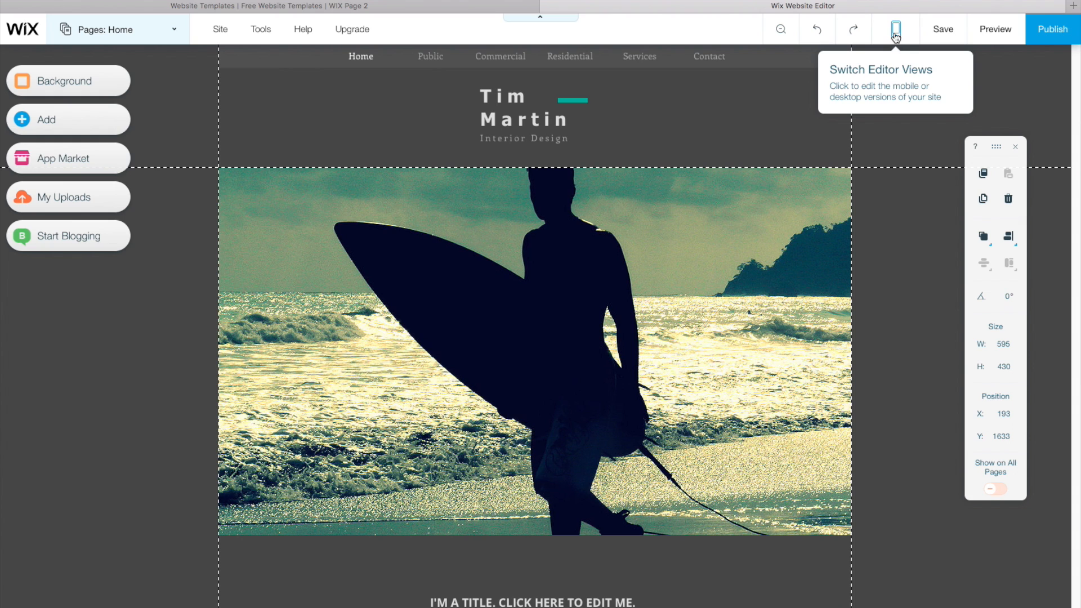
left_click(892, 28)
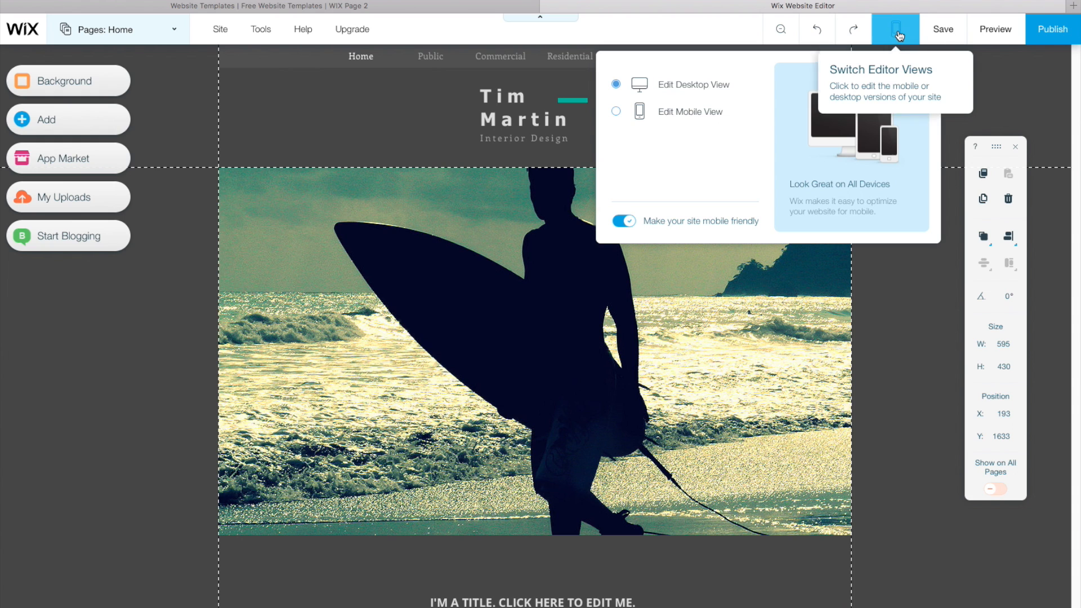
left_click(616, 110)
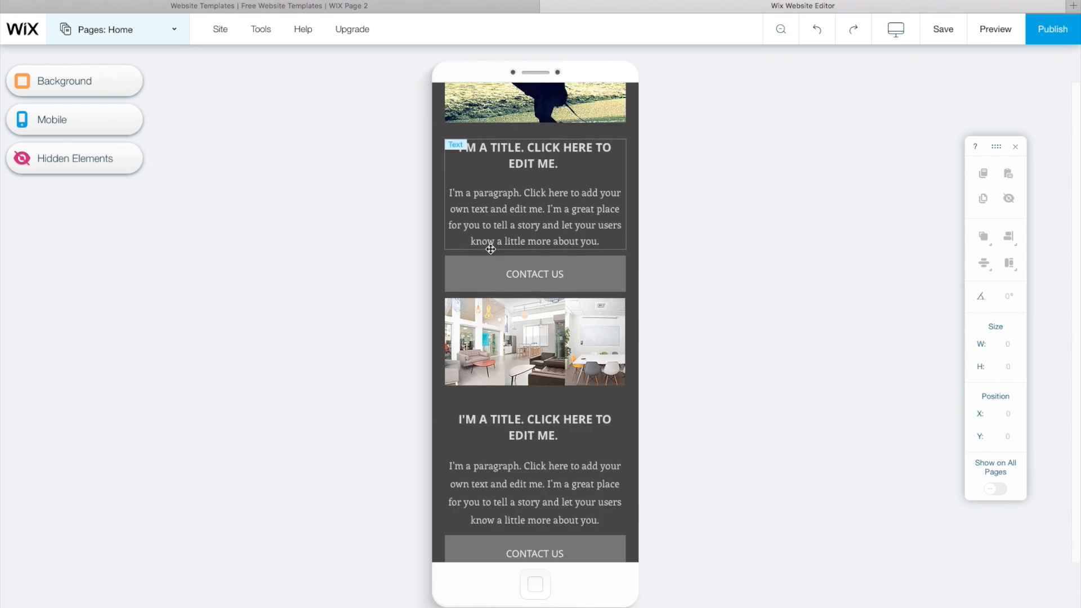
scroll("down", 3)
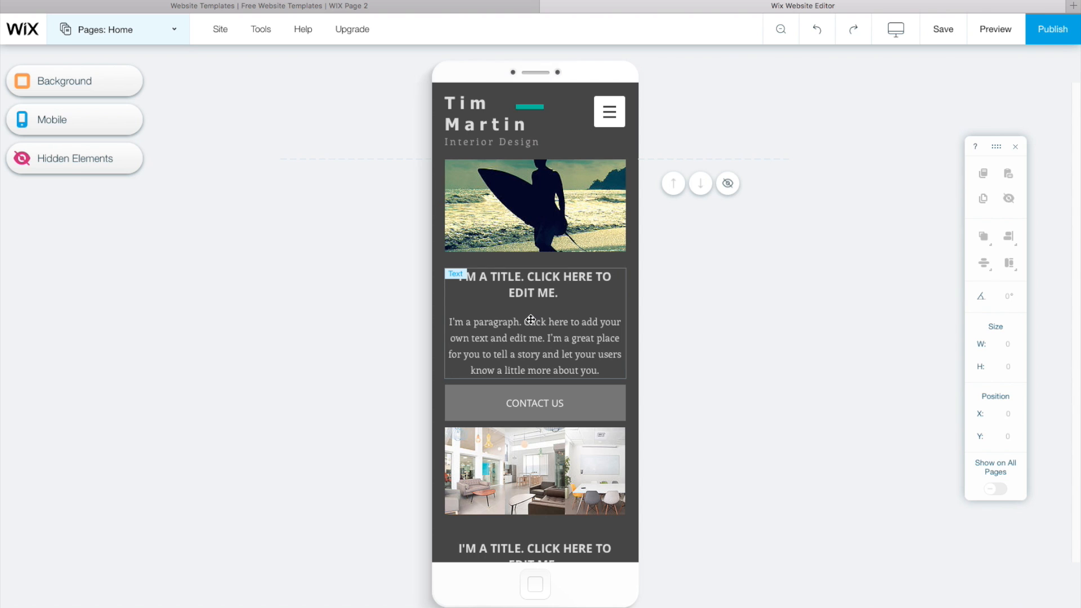
left_click(894, 30)
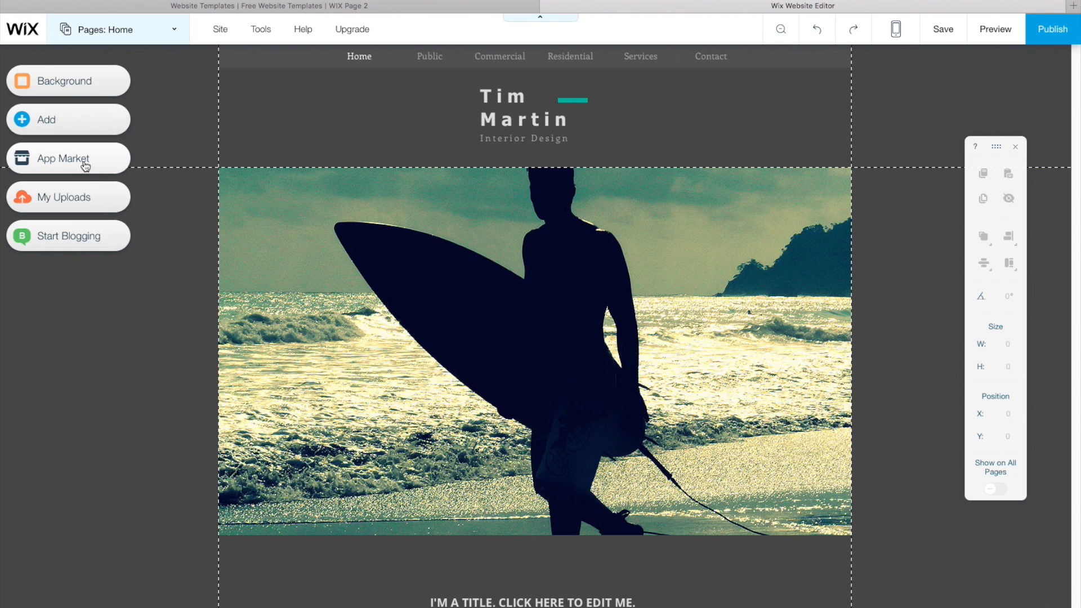
left_click(62, 157)
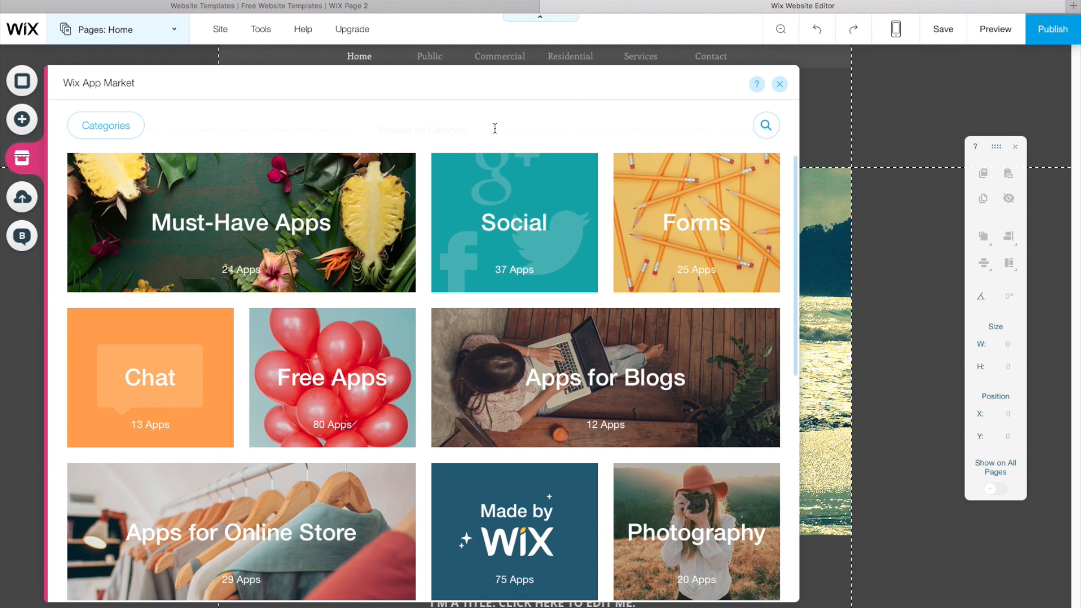
left_click(779, 83)
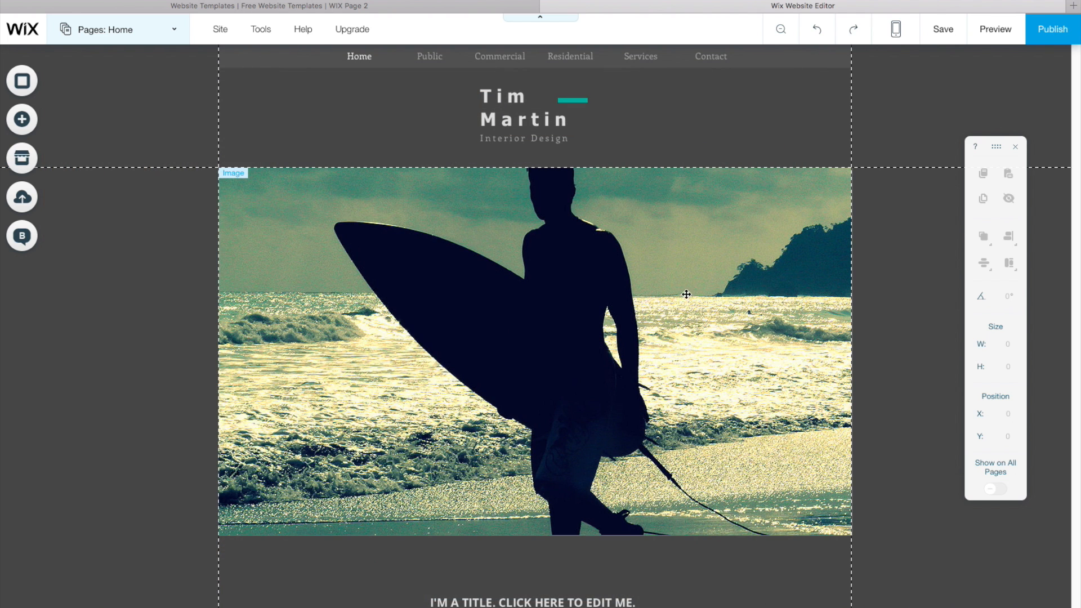
mouse_move(347, 42)
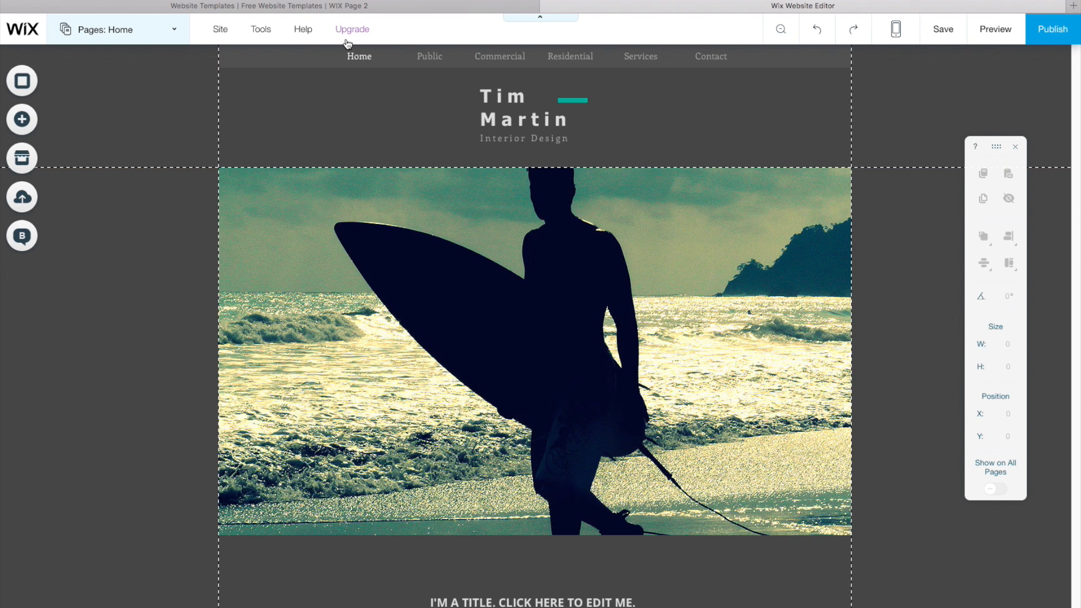
- View the yearly upgrade offer, then bring up the App Market with its app categories
left_click(352, 30)
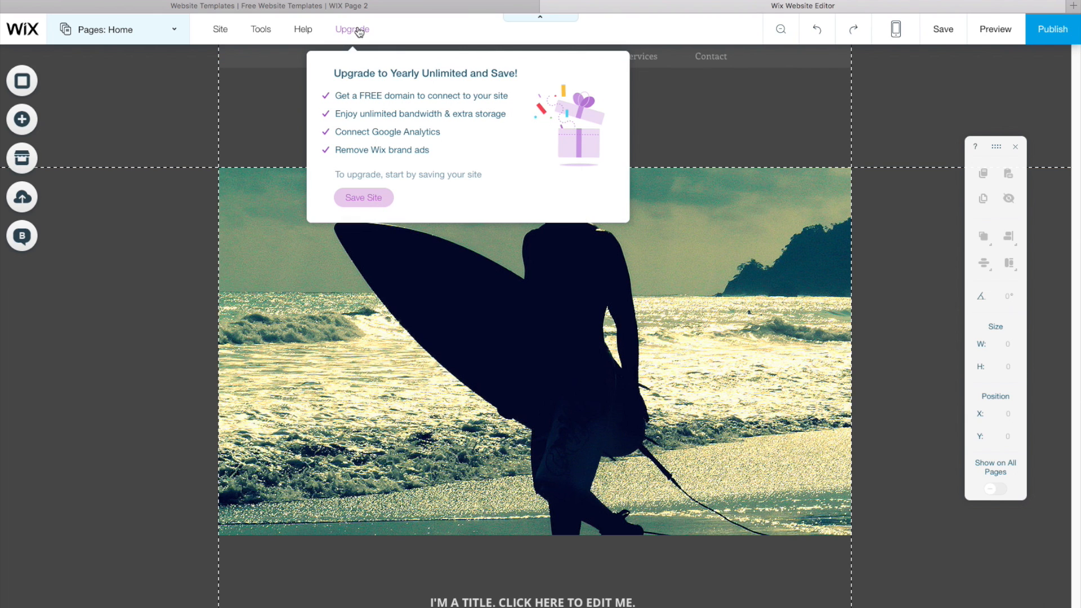
mouse_move(420, 135)
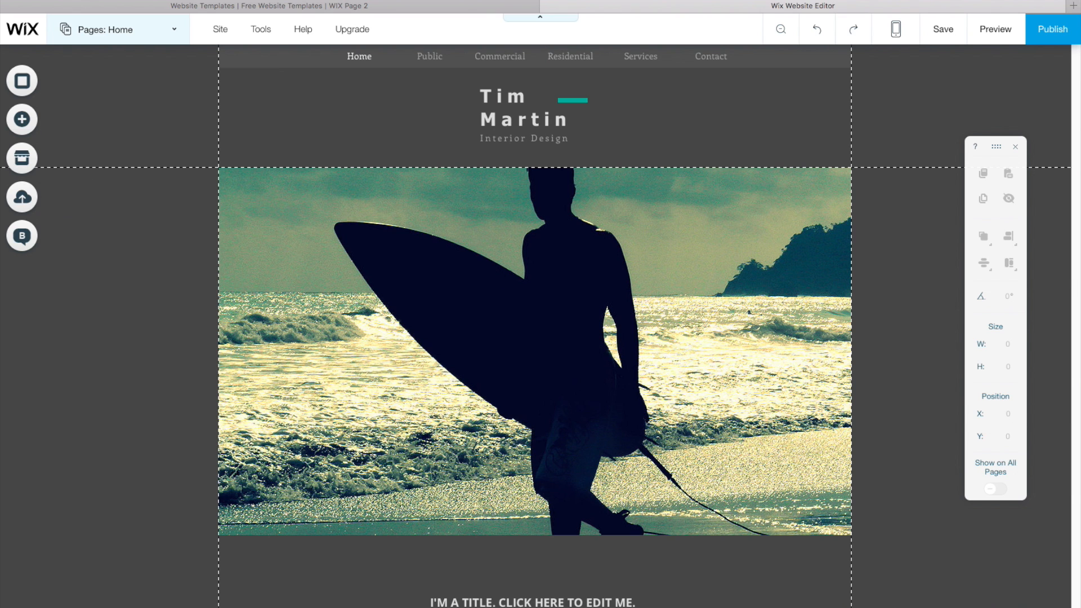
left_click(21, 157)
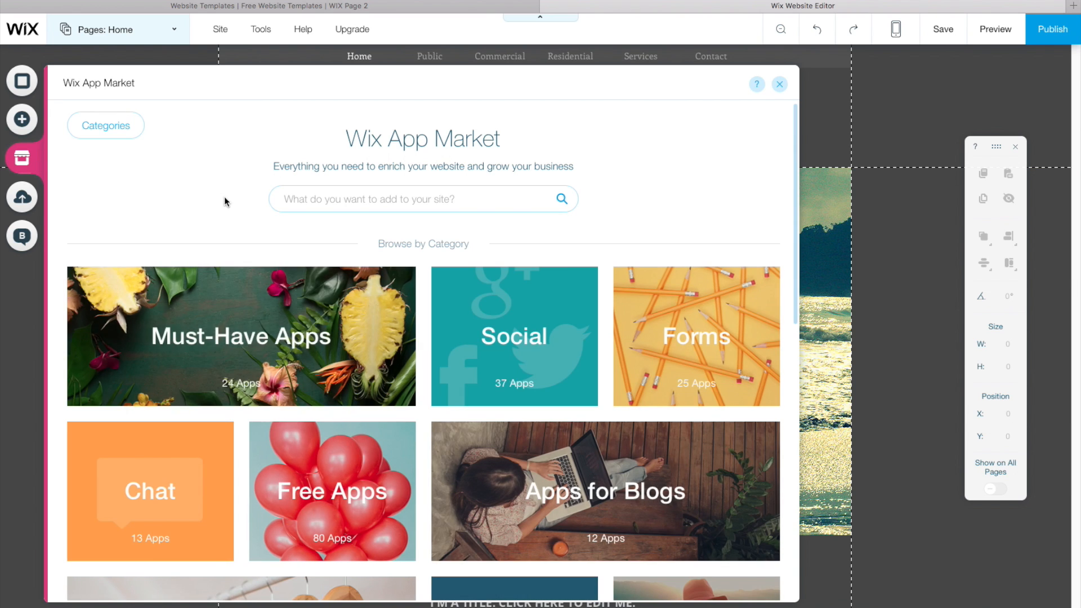
- Browse App Market categories such as Online Bookings, then close it to return to the surfer home page
scroll("down", 3)
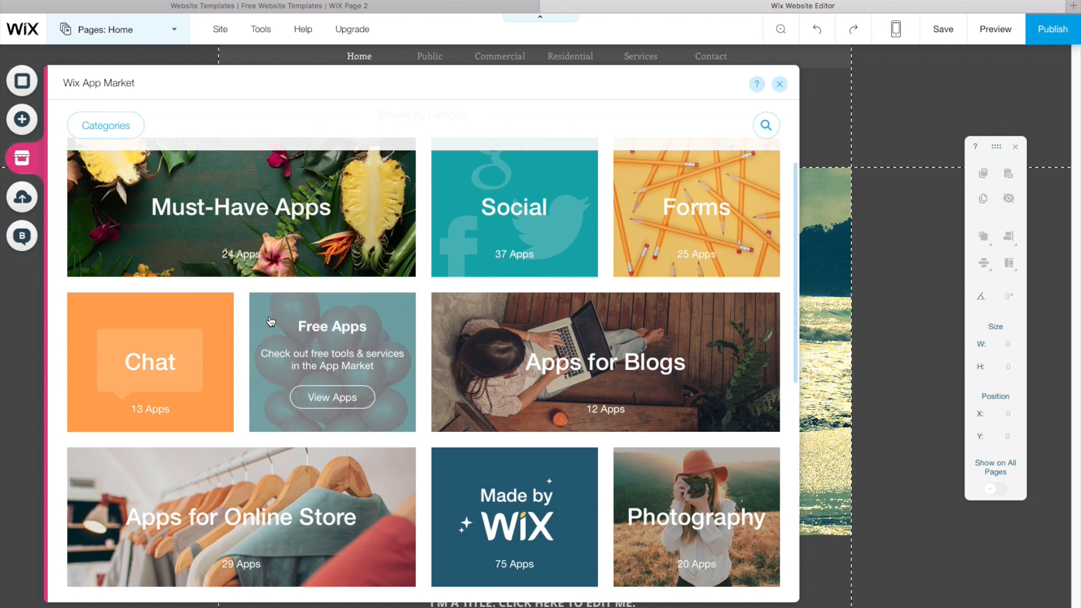
scroll("down", 3)
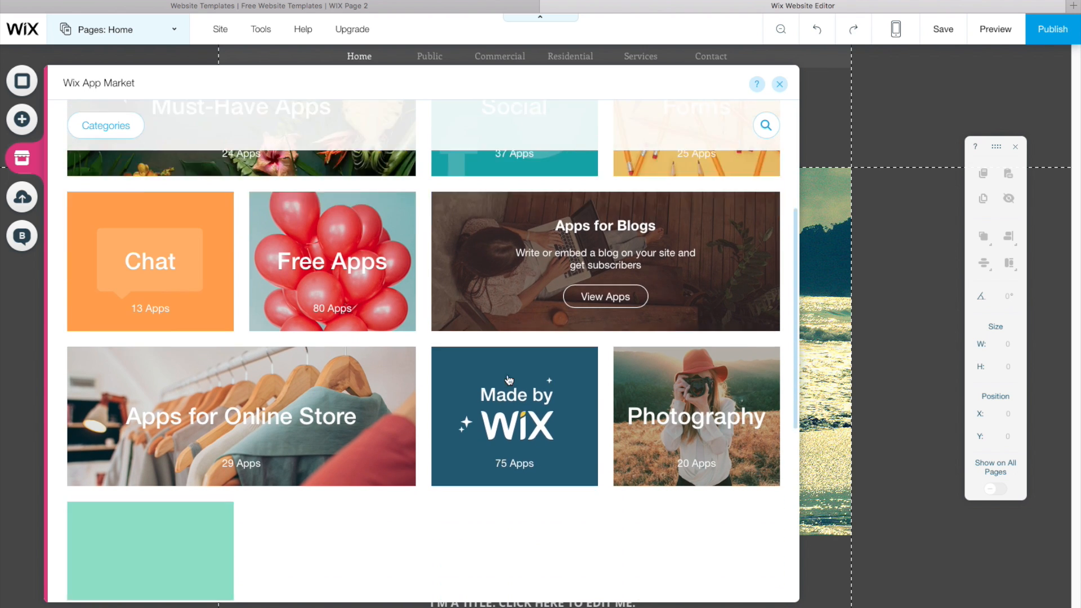
scroll("down", 3)
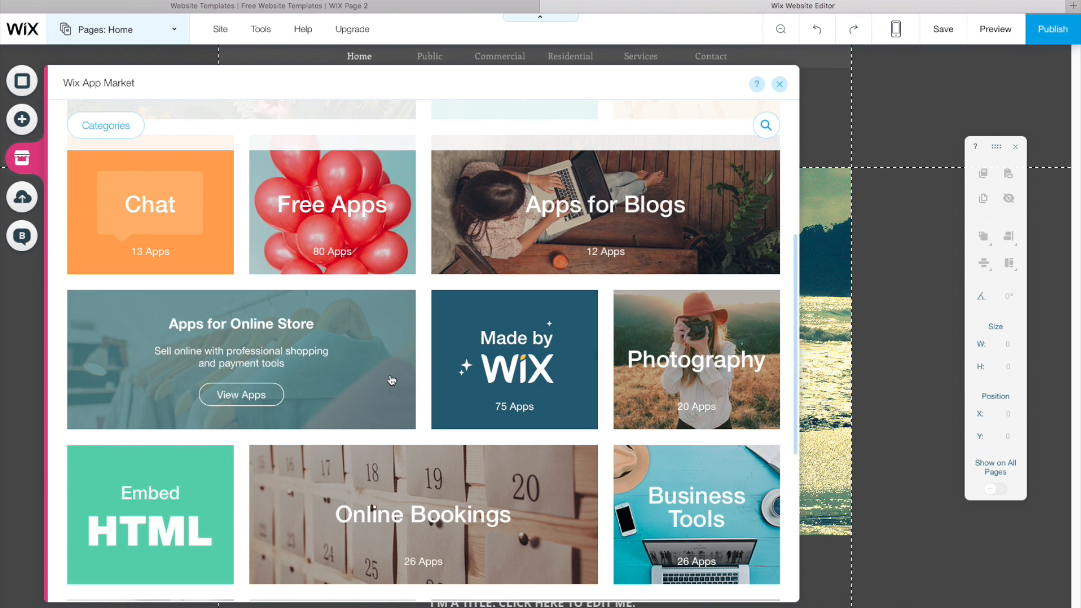
left_click(780, 84)
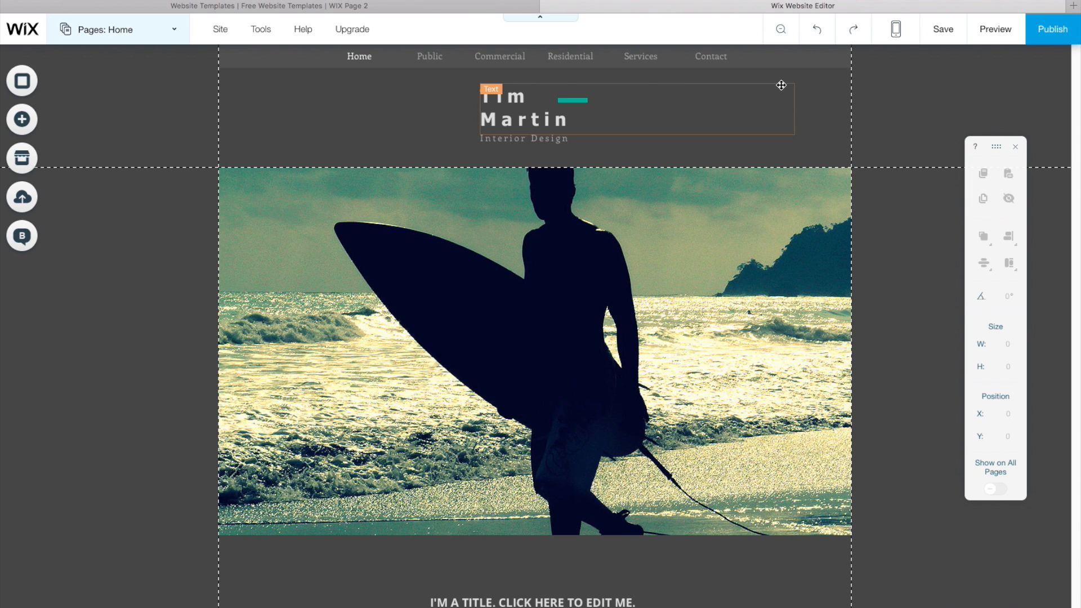
left_click(389, 174)
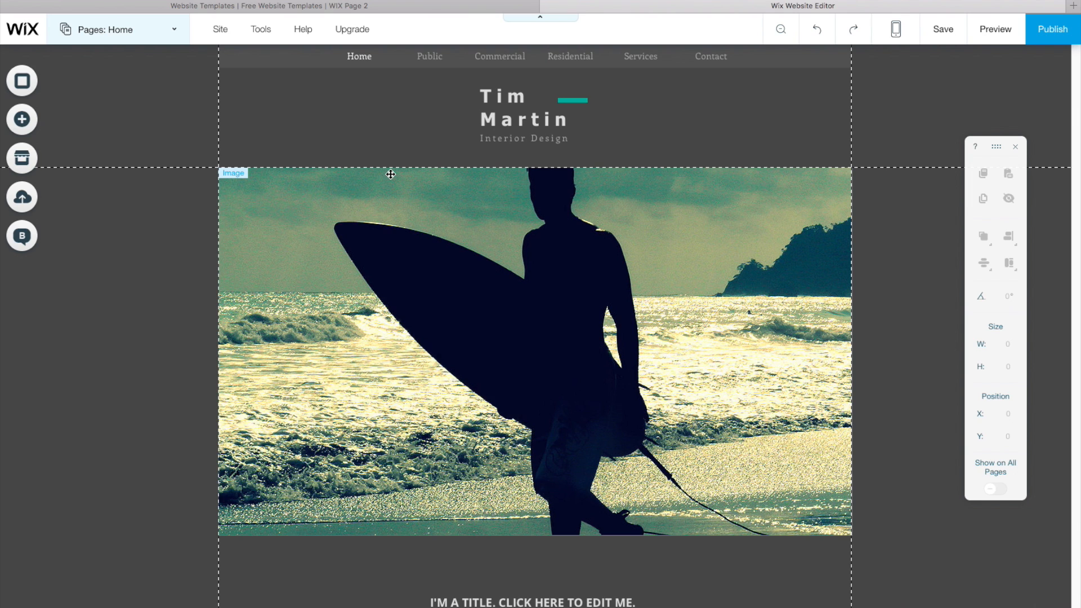
mouse_move(22, 158)
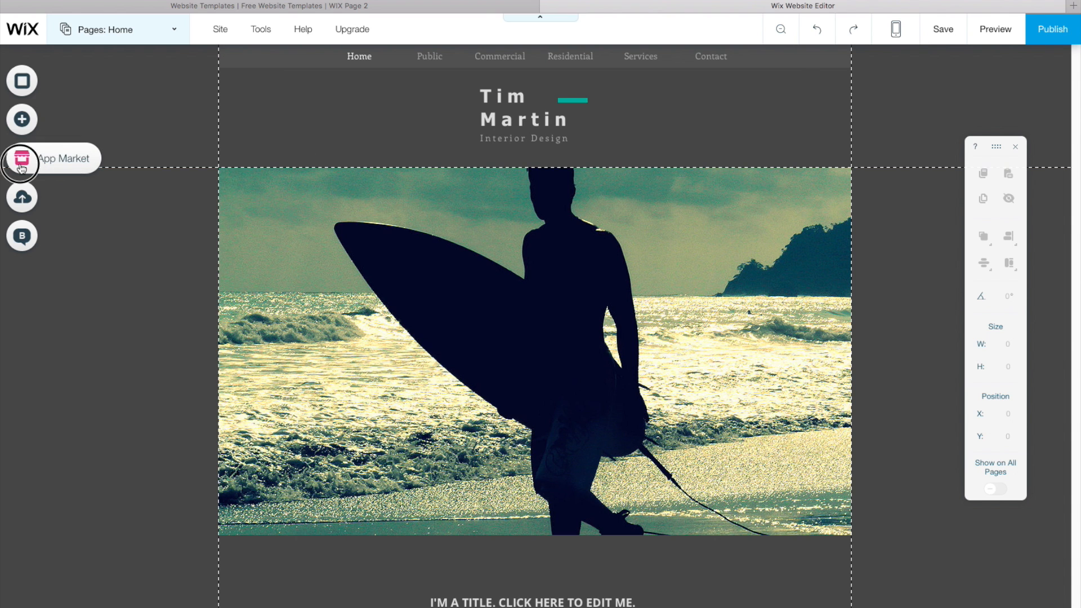
left_click(21, 159)
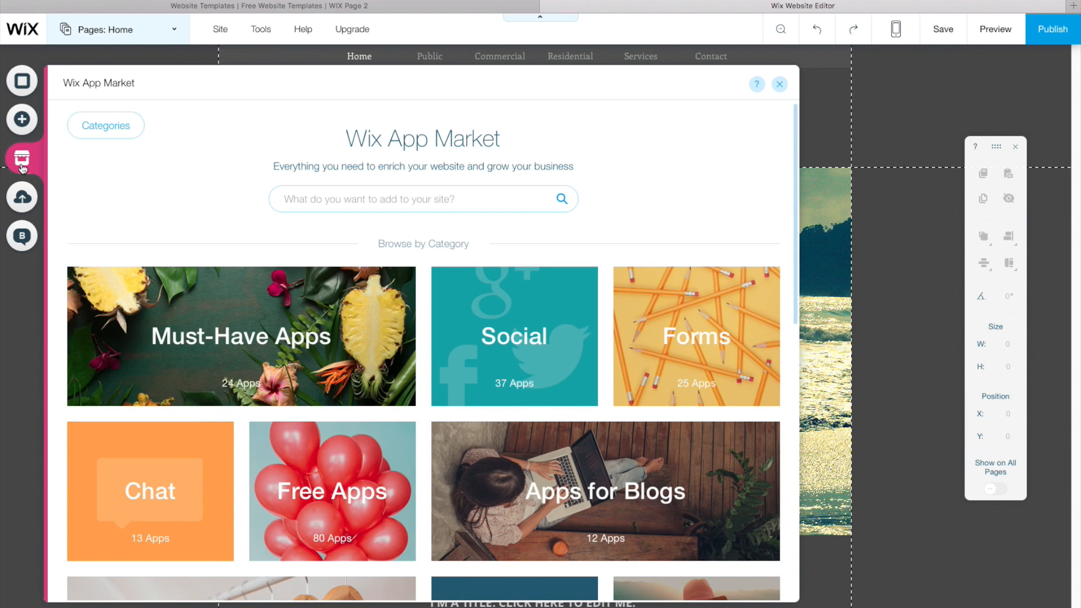
scroll("down", 3)
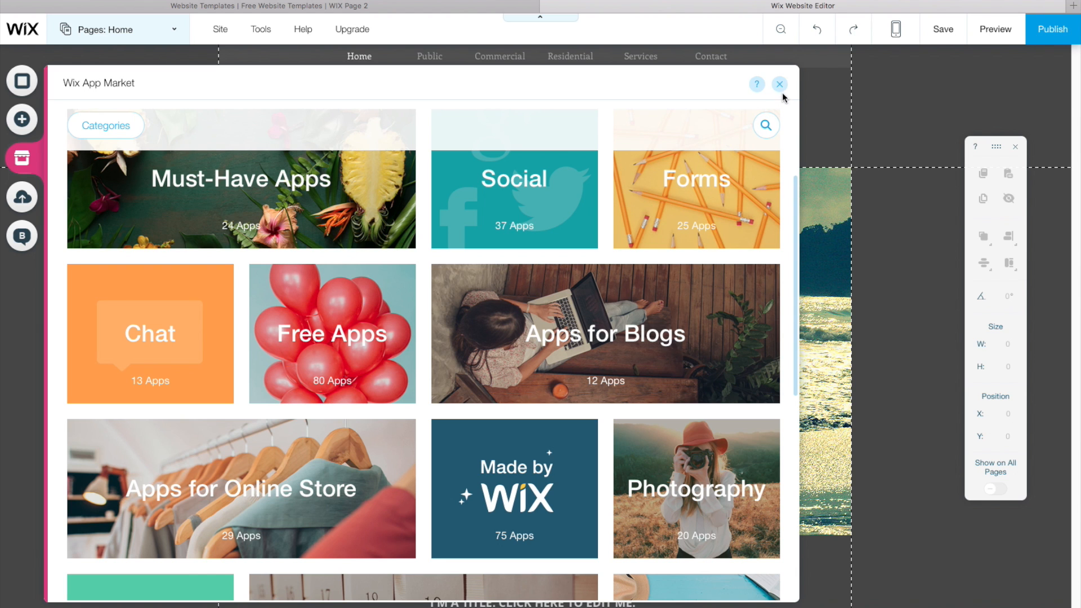
left_click(779, 83)
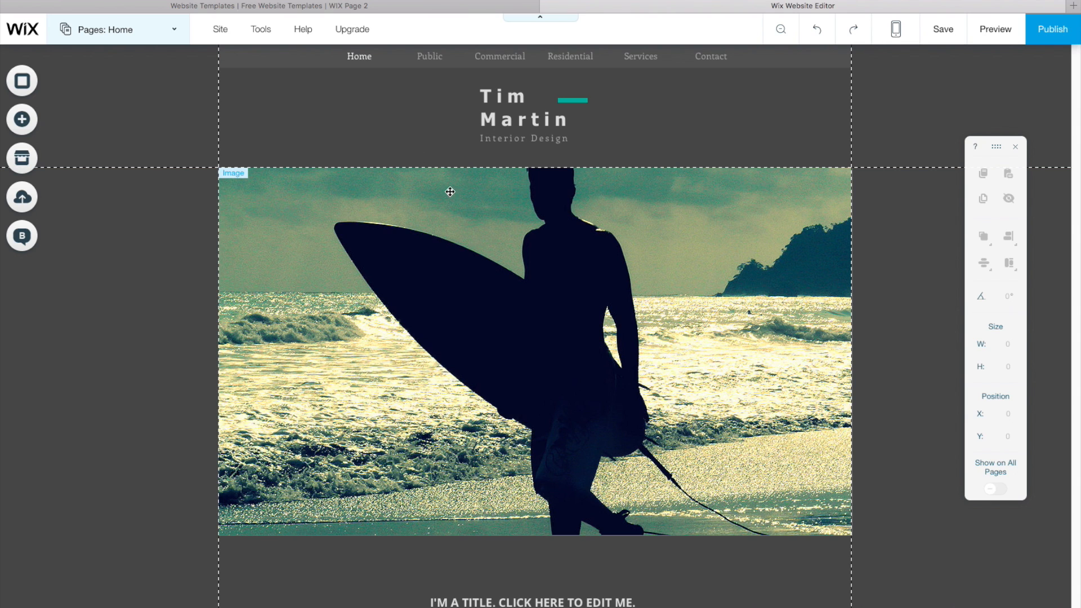
mouse_move(558, 262)
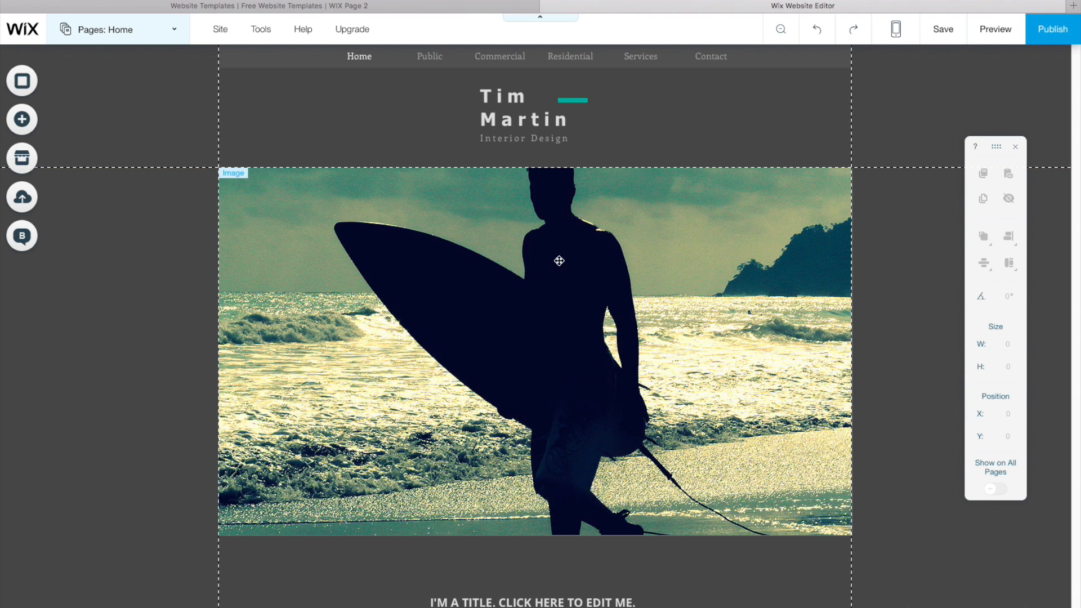
- Save the site via the First Save prompt and reach the template gallery from My Sites
right_click(515, 124)
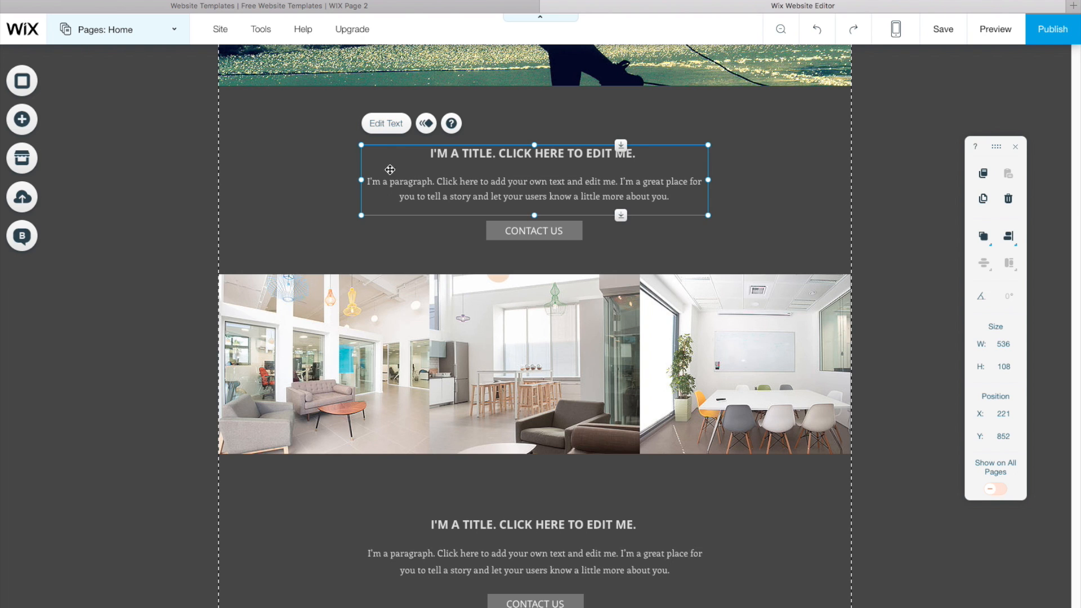
mouse_move(314, 190)
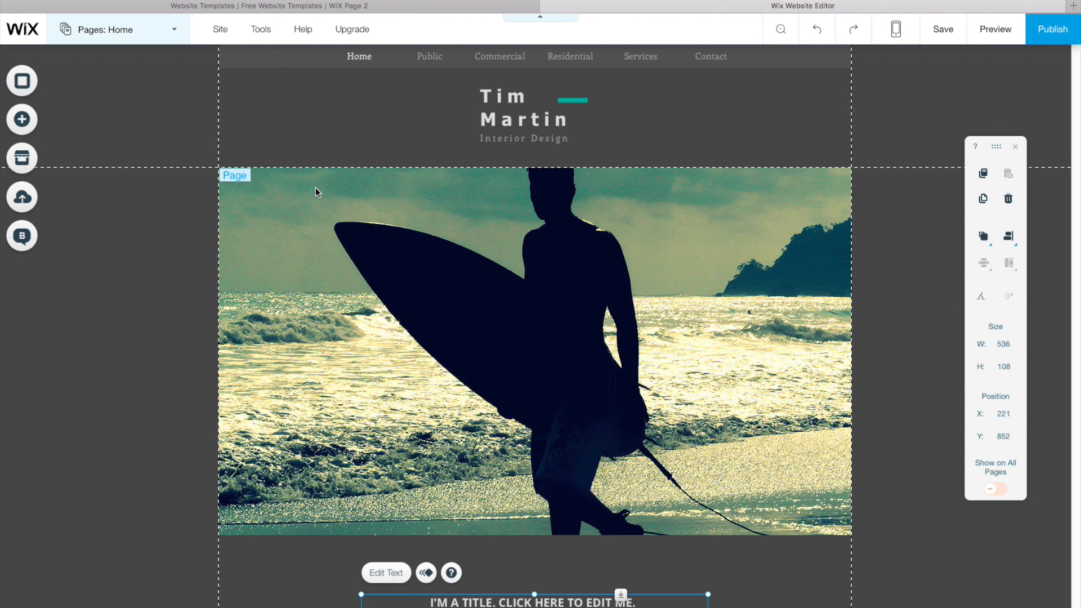
left_click(220, 29)
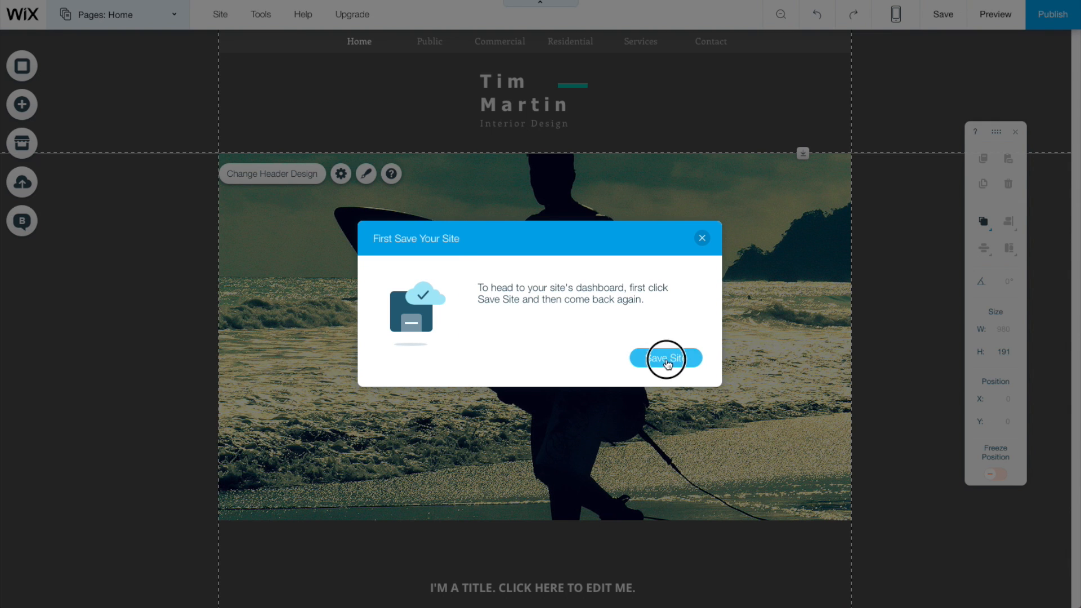
left_click(665, 358)
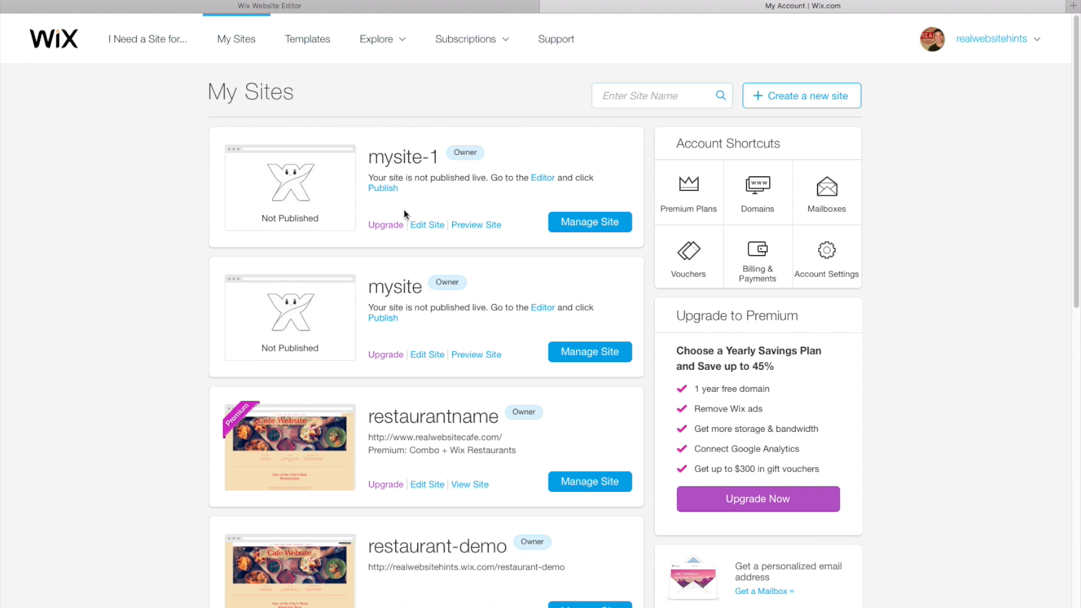
mouse_move(490, 371)
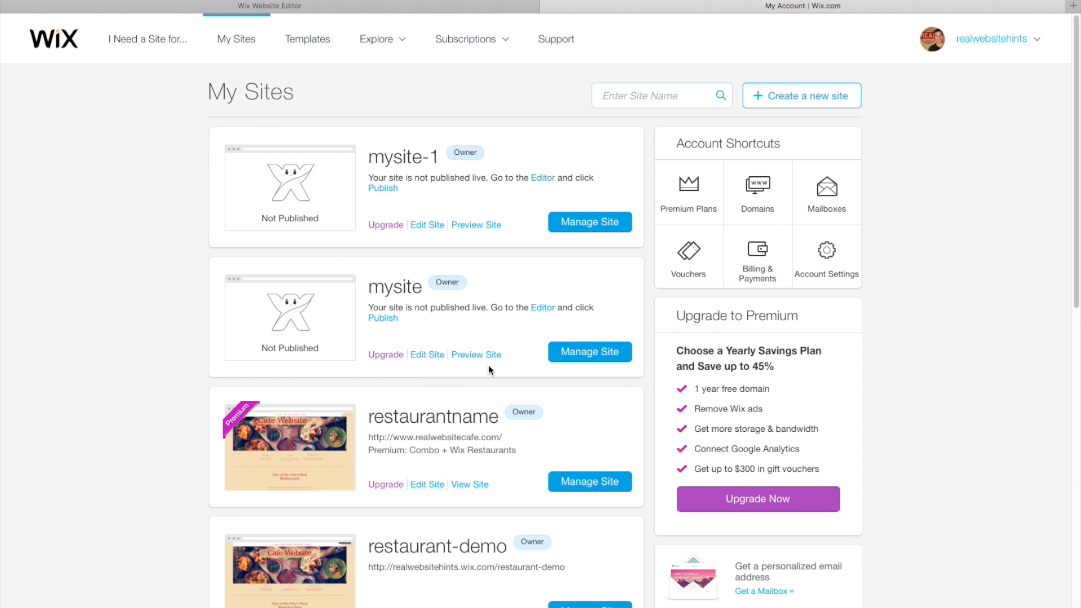
left_click(308, 24)
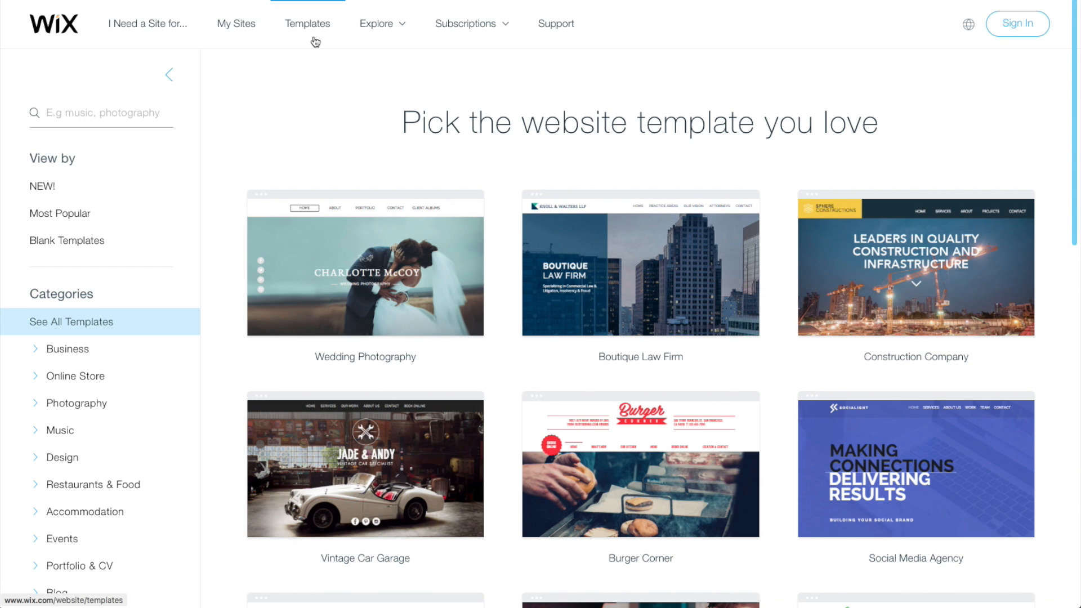
- Scroll through the template gallery before returning to the My Sites restaurant sites
scroll("down", 3)
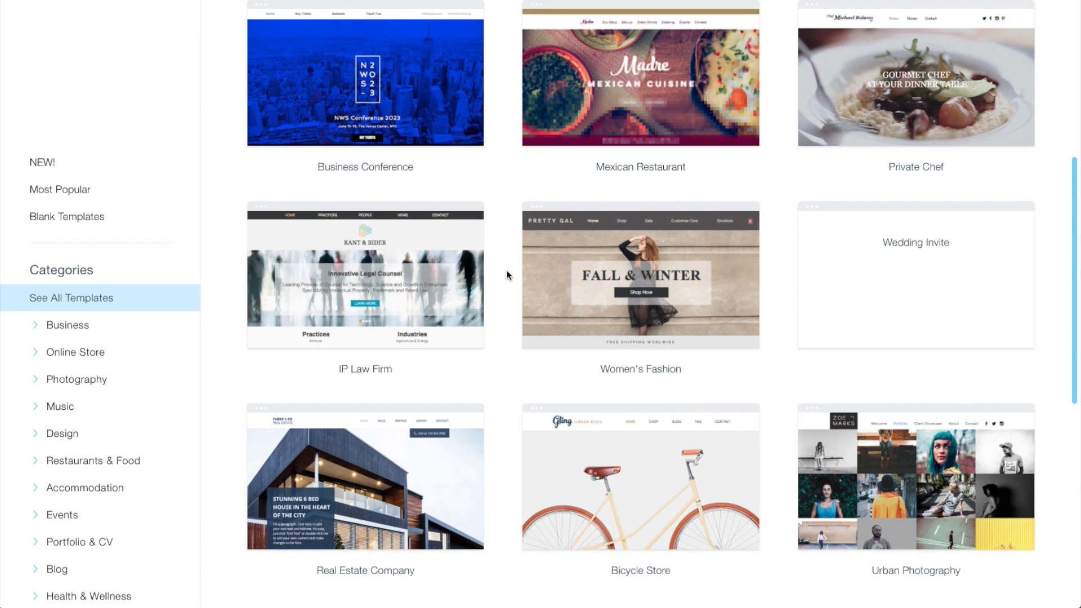
scroll("down", 3)
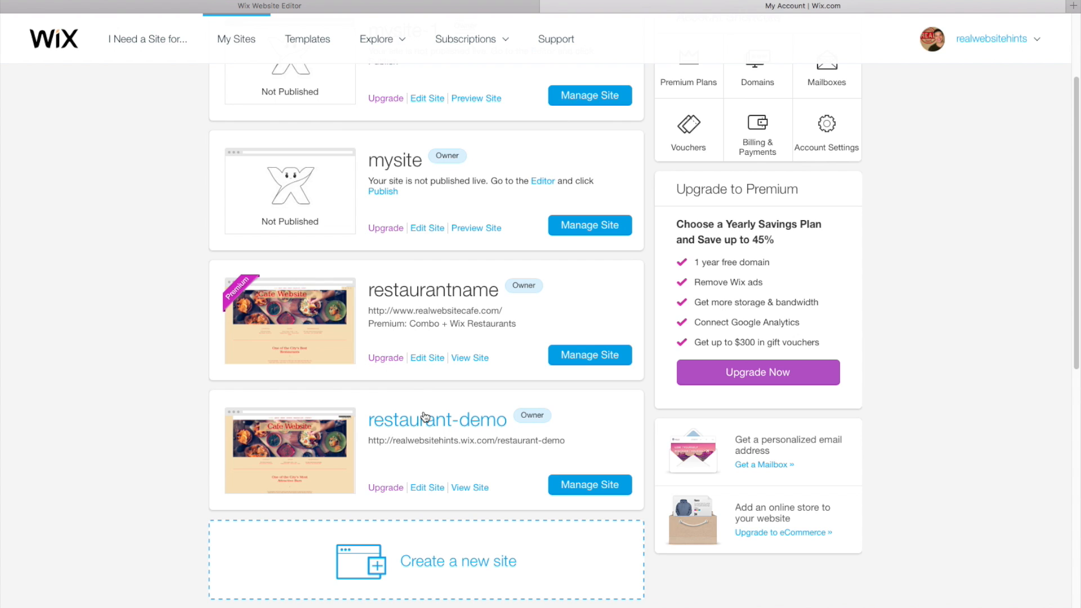
- View the live restaurantname Cafe Website, browse its home page, and go to its Menu page
left_click(471, 358)
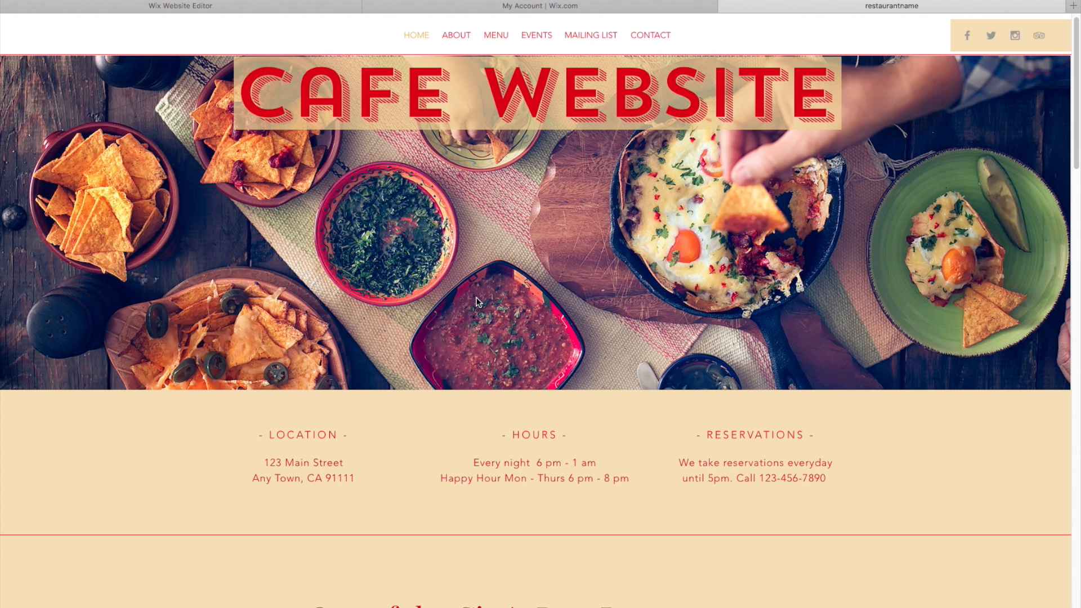
scroll("down", 3)
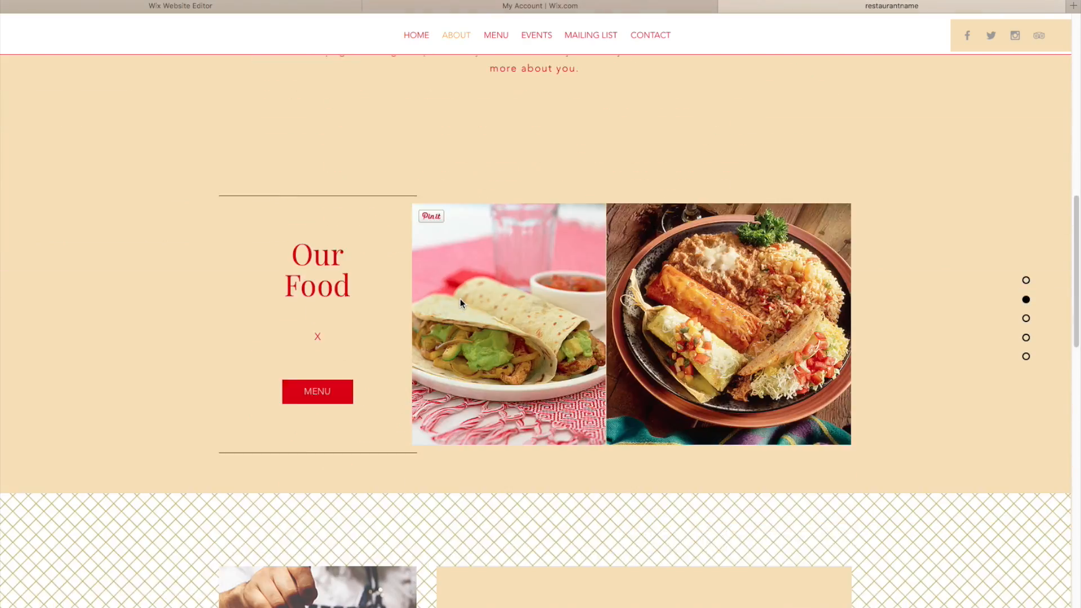
scroll("down", 3)
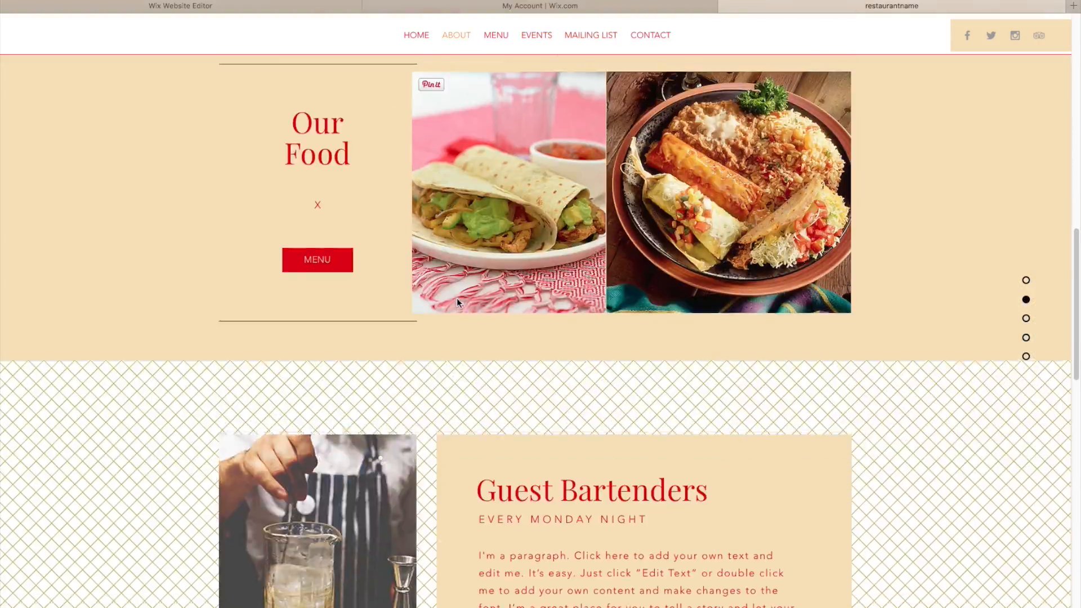
left_click(416, 35)
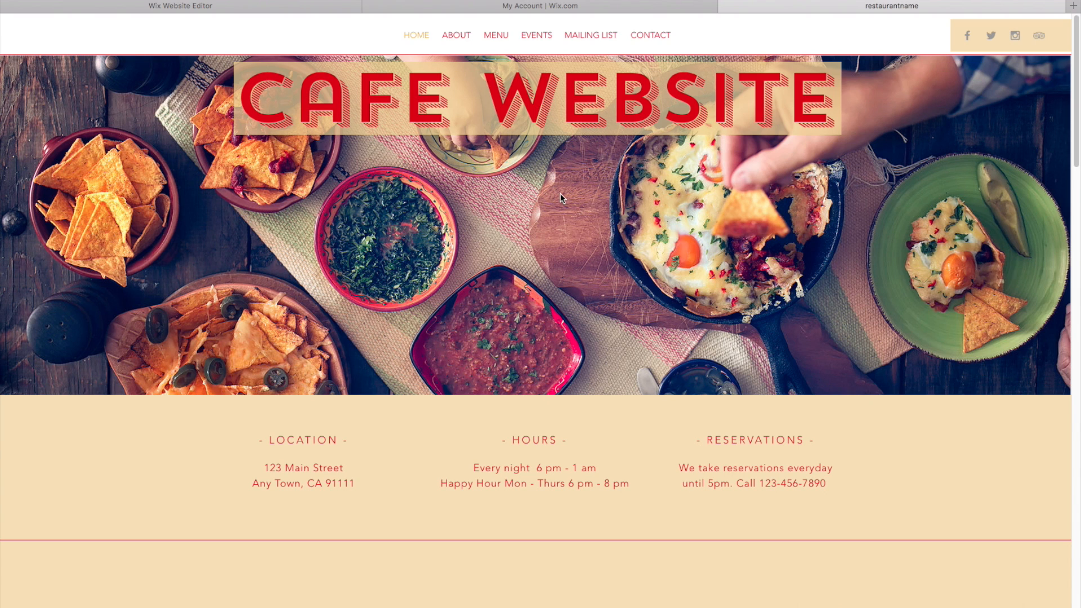
mouse_move(502, 45)
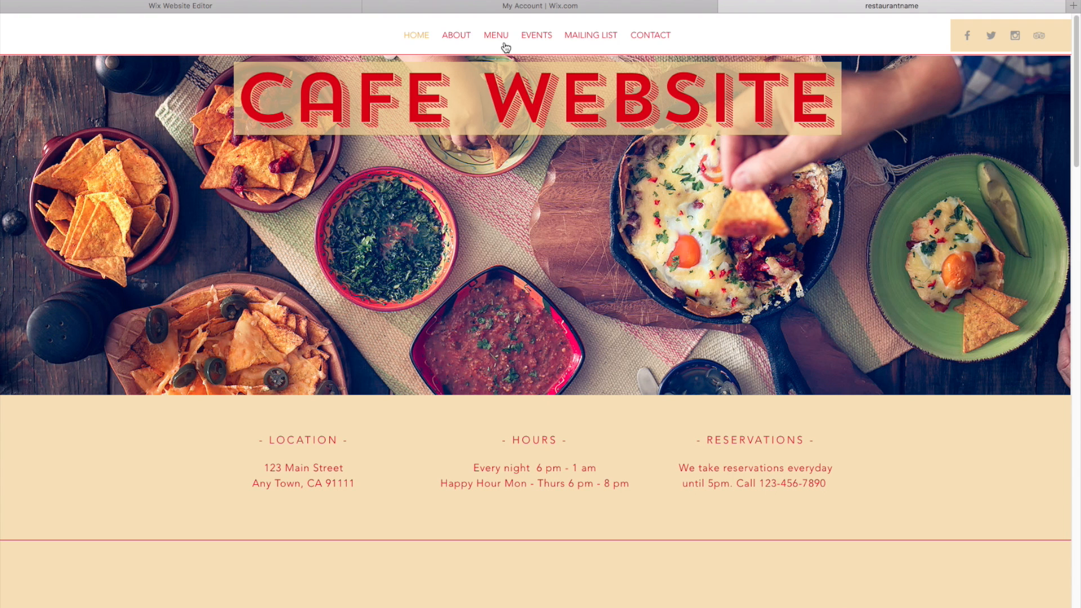
left_click(495, 35)
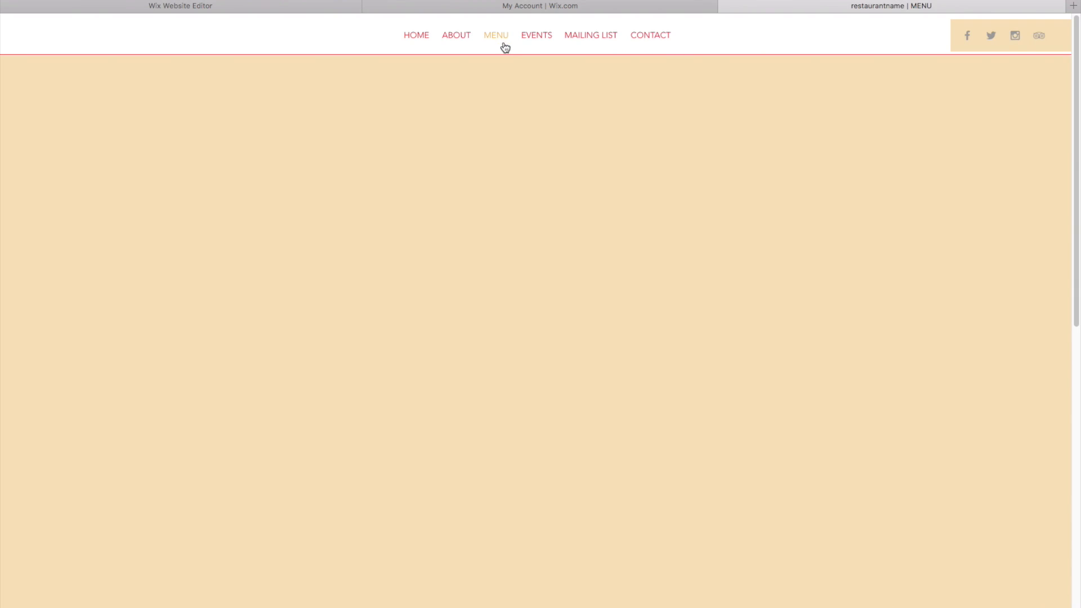
- View the cafe Menu page with Appetizers and Mojitos, then return to its home page
left_click(496, 35)
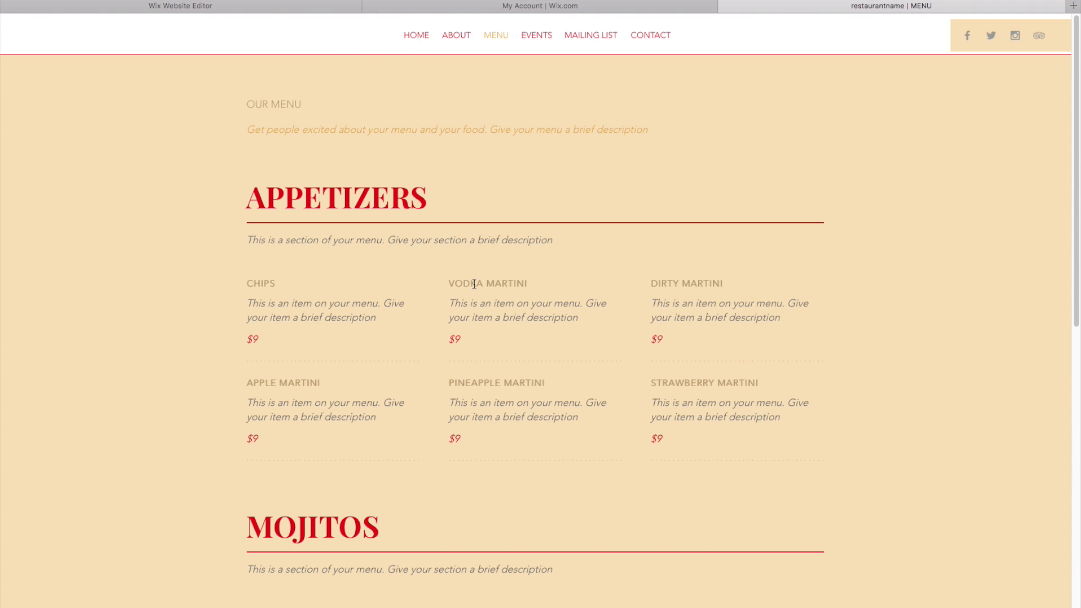
mouse_move(417, 35)
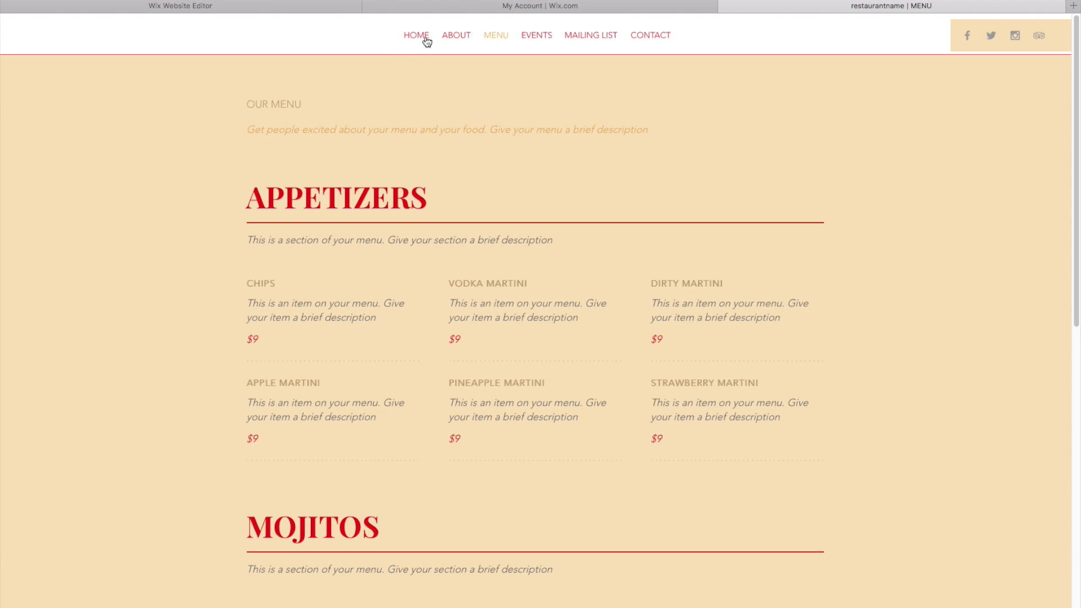
left_click(416, 35)
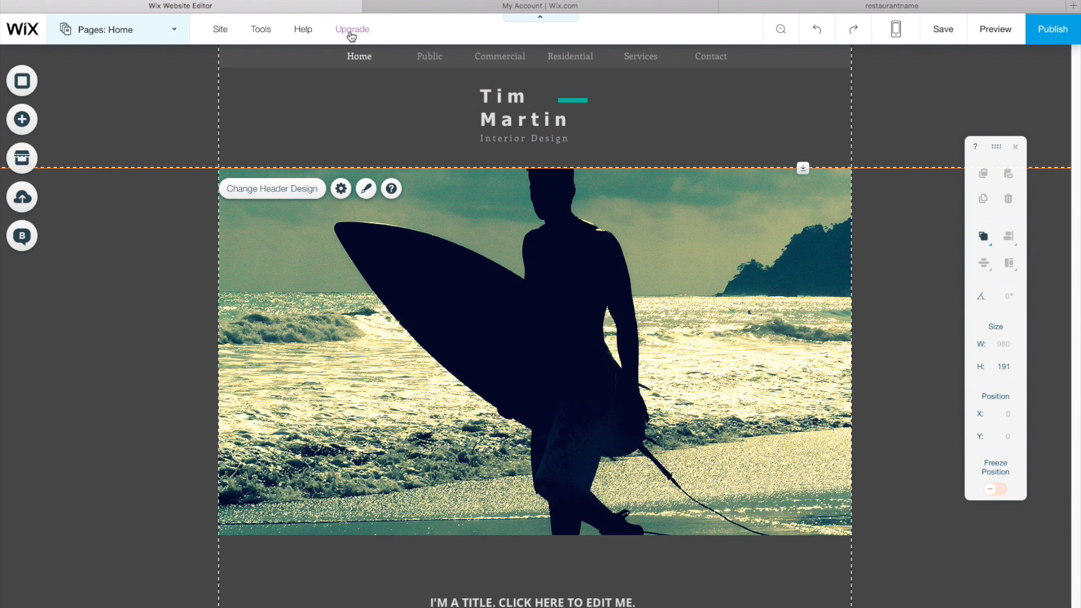
- Compare Wix premium yearly plan prices, then switch back to the live cafe home page
left_click(352, 29)
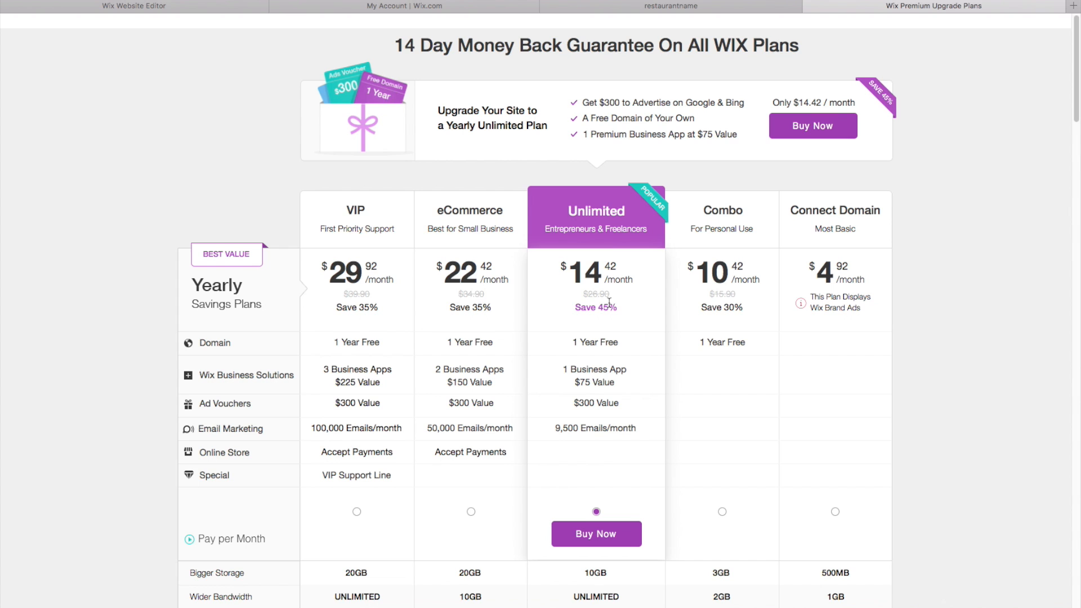
mouse_move(583, 359)
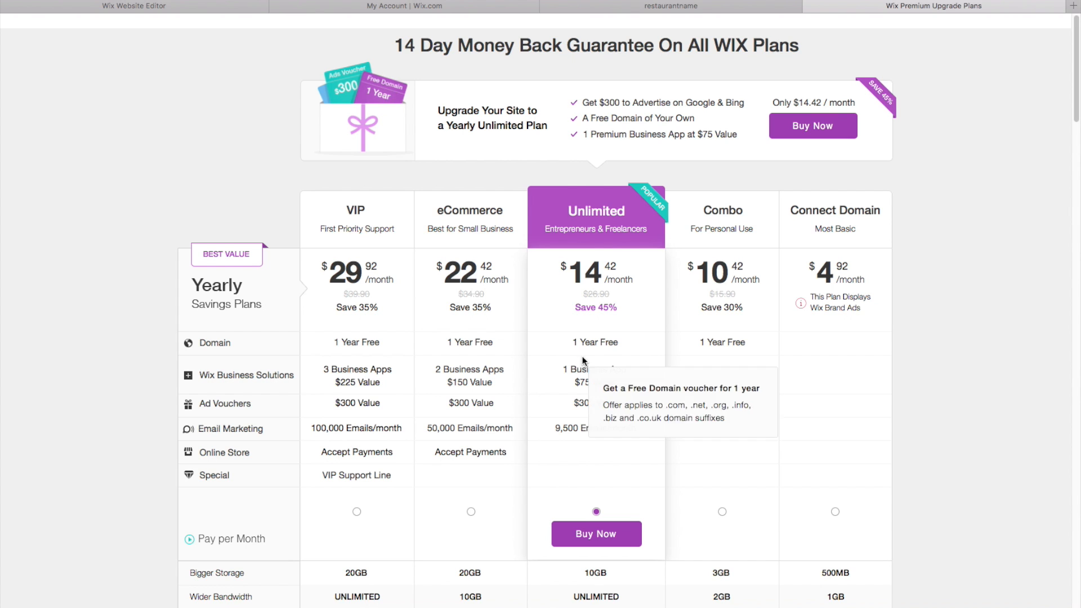
mouse_move(786, 74)
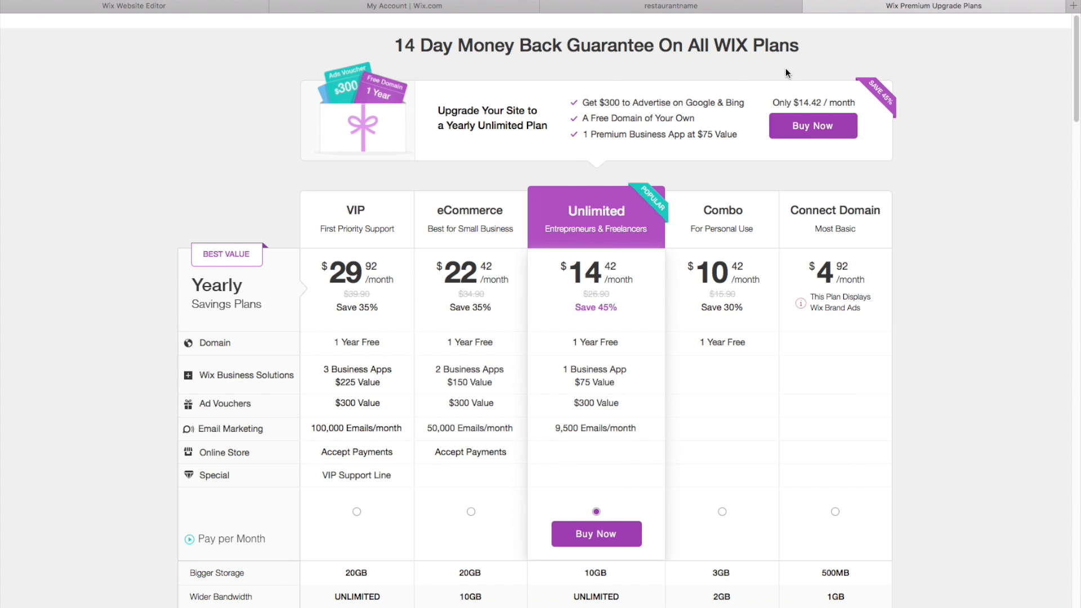
left_click(675, 6)
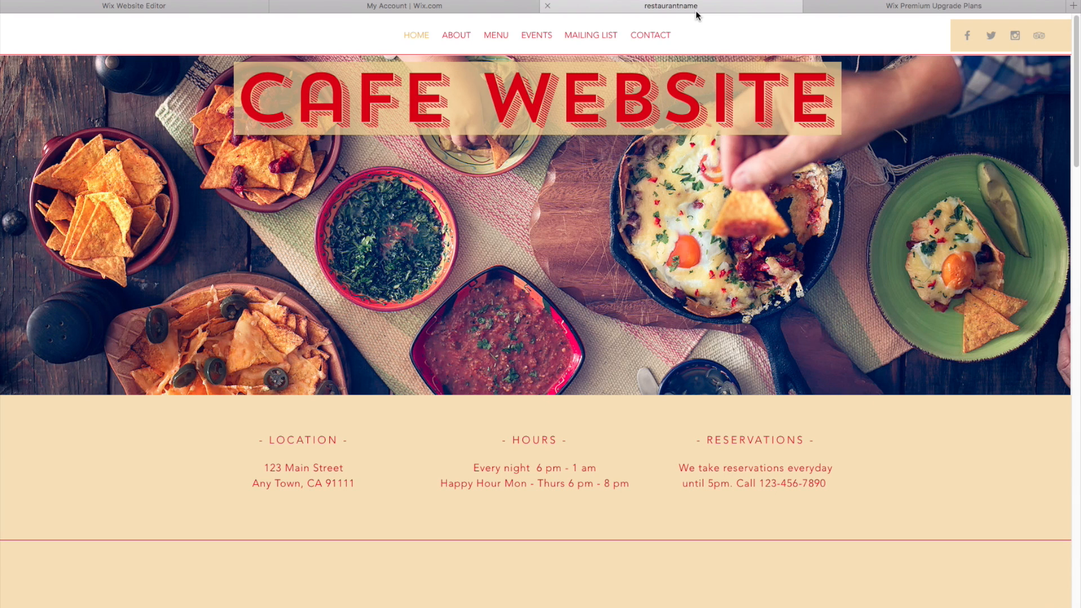